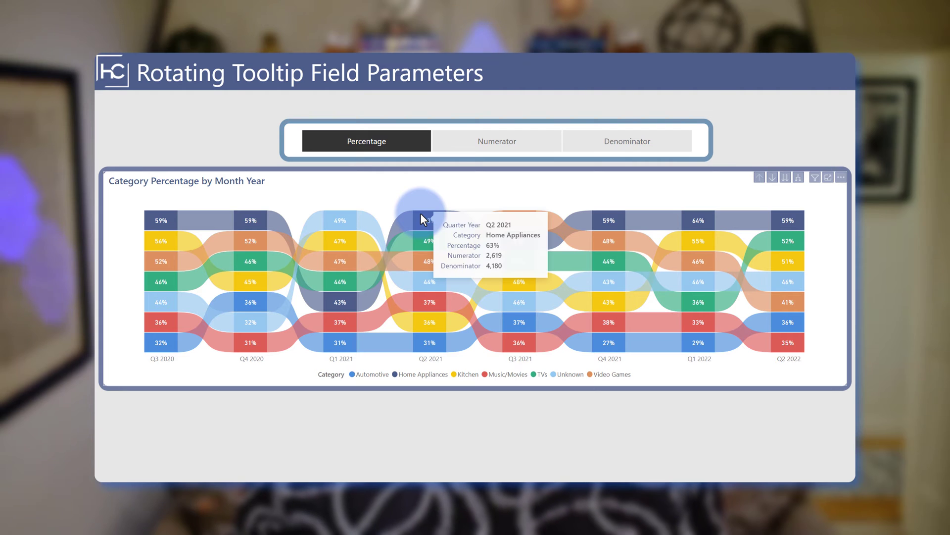
- Switch the slicer to Numerator, then Denominator, then back to Percentage
left_click(496, 140)
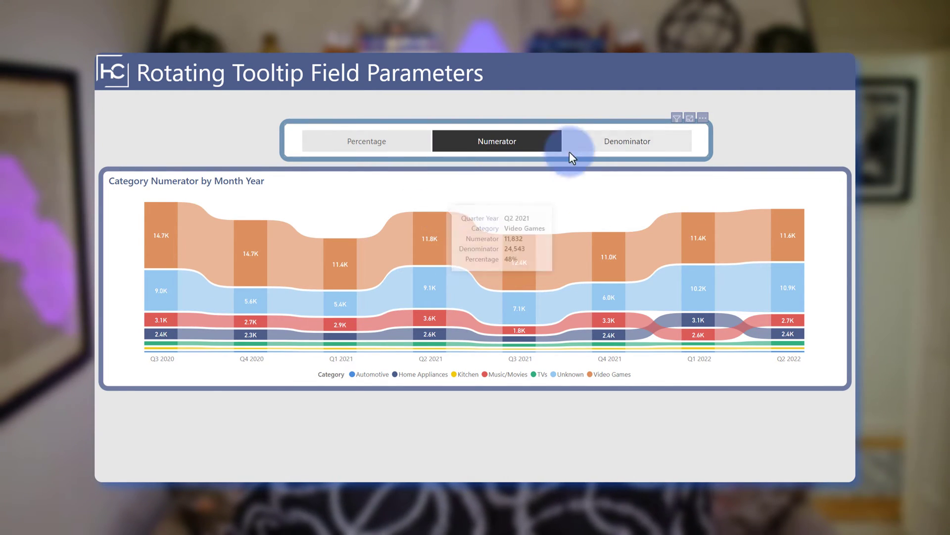
left_click(627, 141)
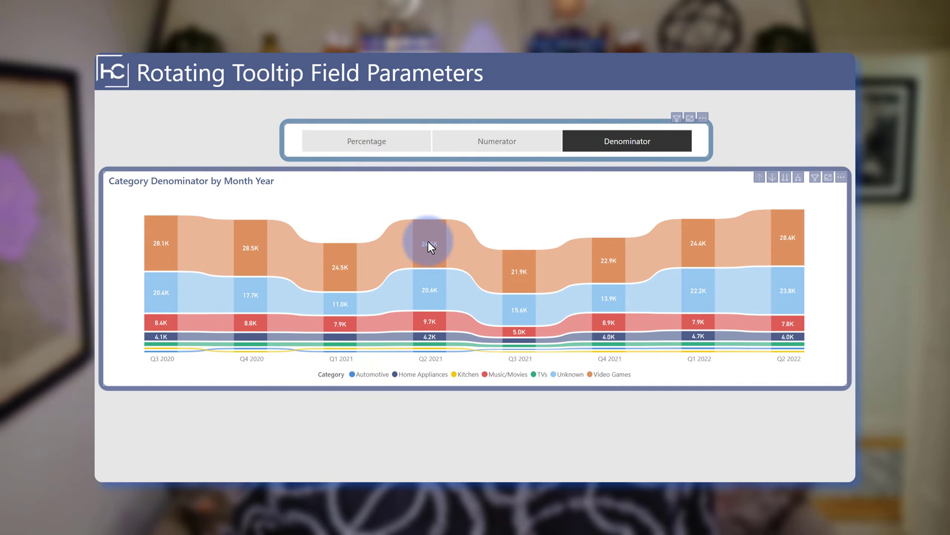
left_click(365, 140)
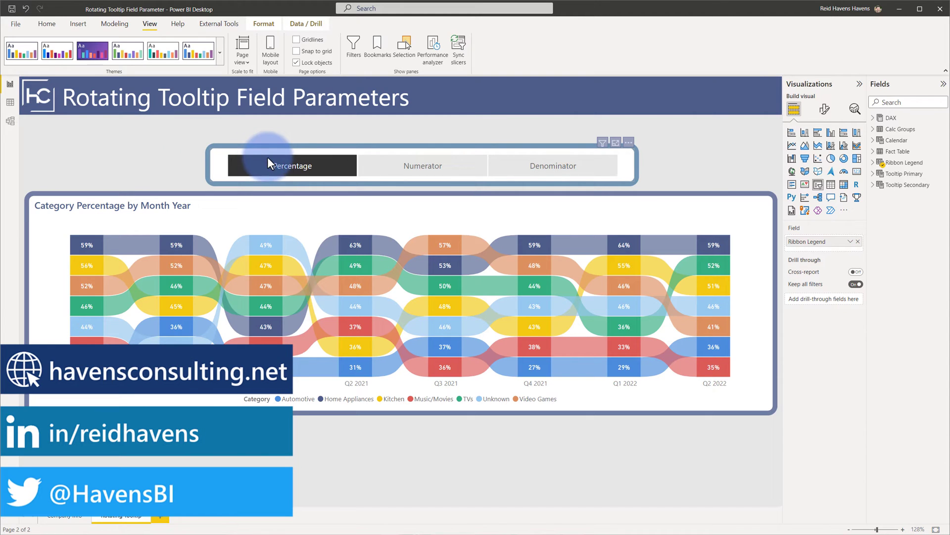
mouse_move(394, 169)
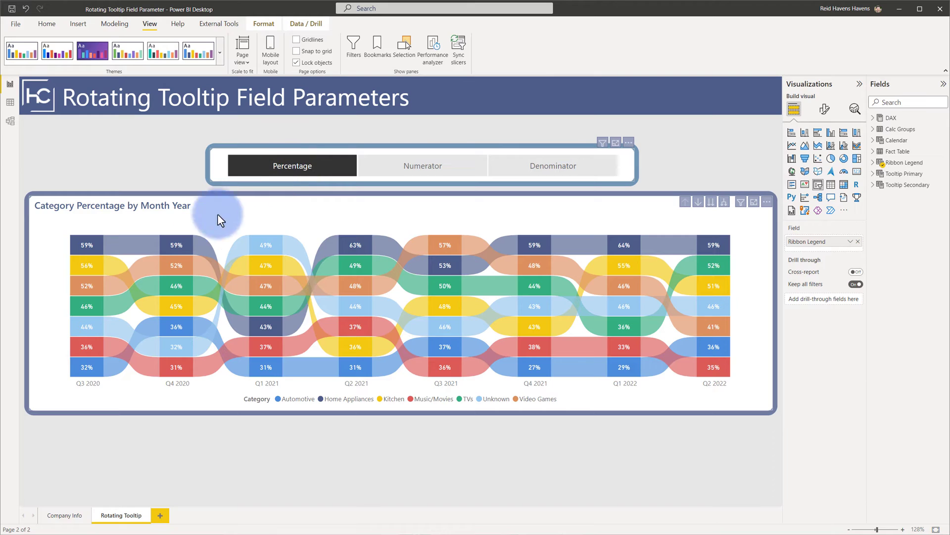
mouse_move(96, 297)
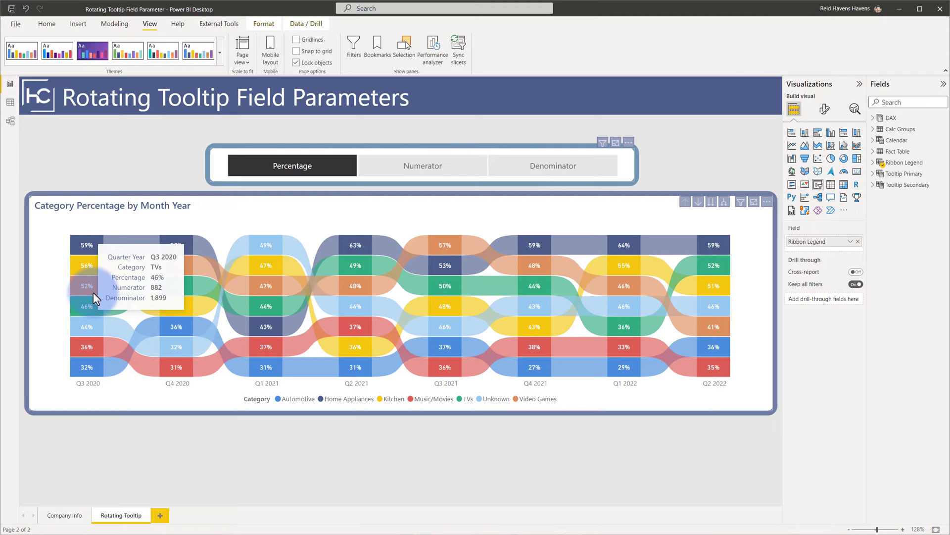
mouse_move(237, 144)
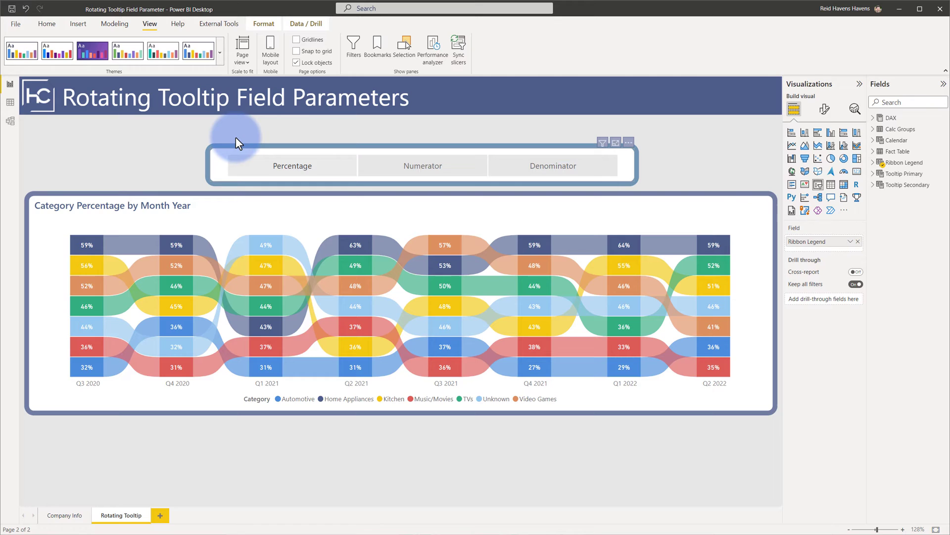
- Cycle the slicer through Percentage, Numerator and Denominator, checking the rotated tooltip measures
left_click(291, 165)
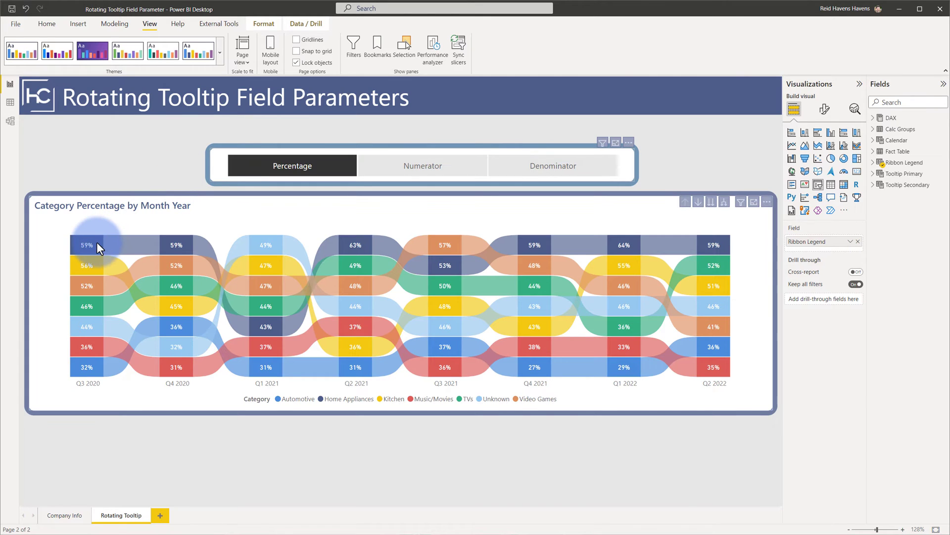
mouse_move(97, 248)
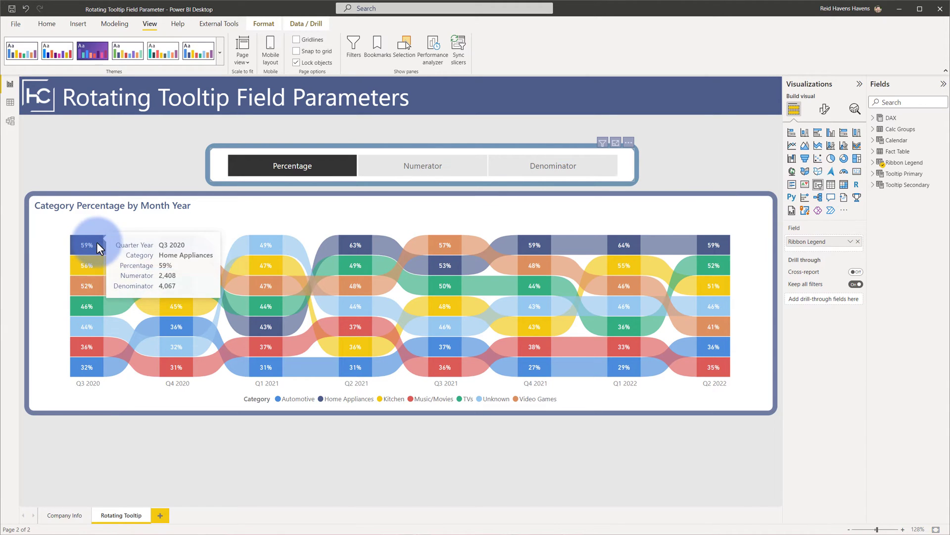
left_click(423, 165)
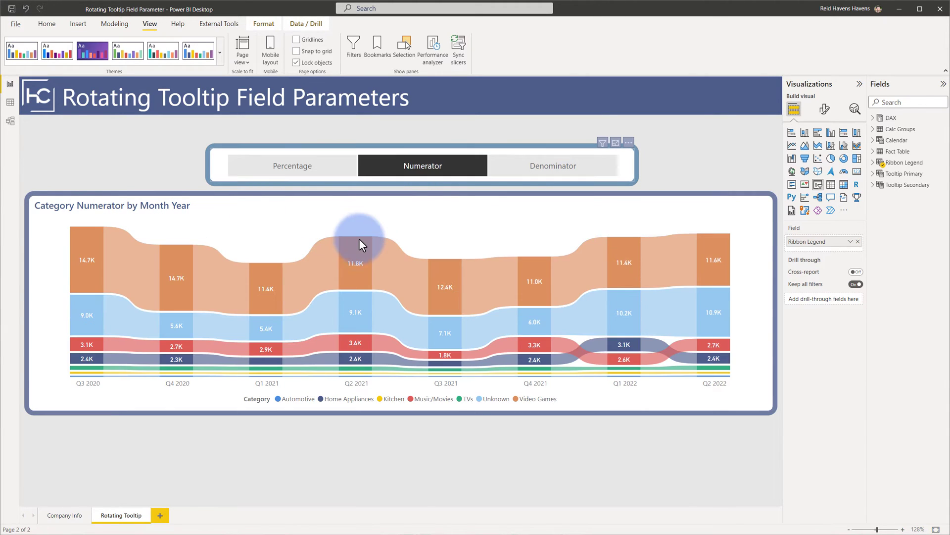
mouse_move(359, 246)
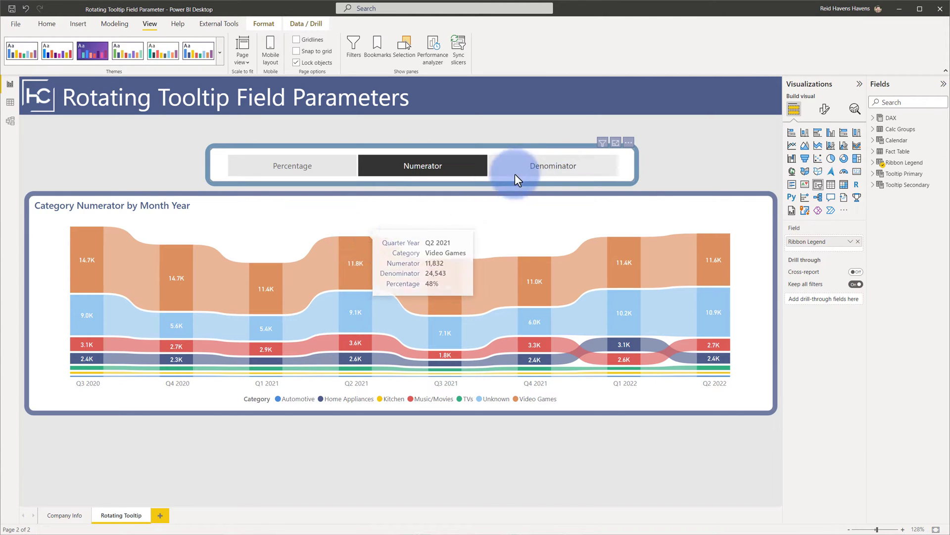
left_click(552, 166)
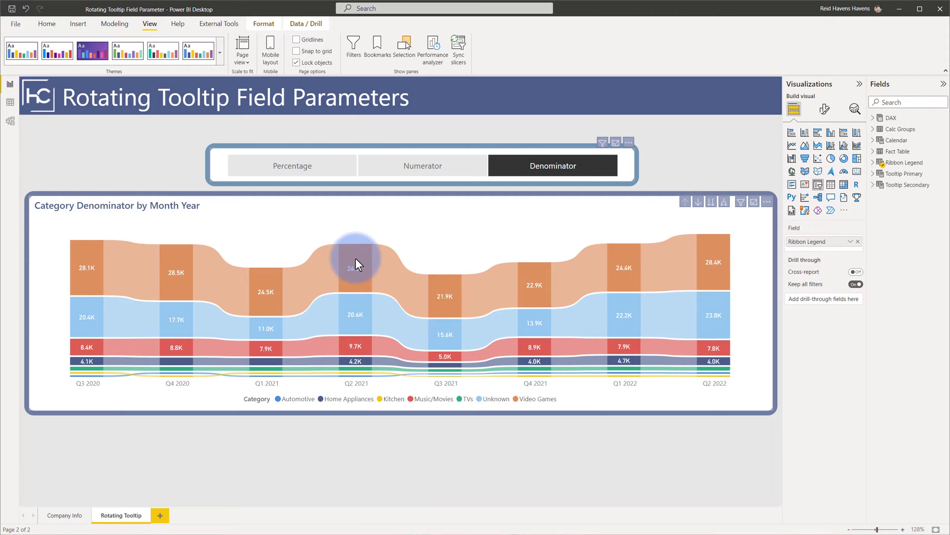
mouse_move(356, 263)
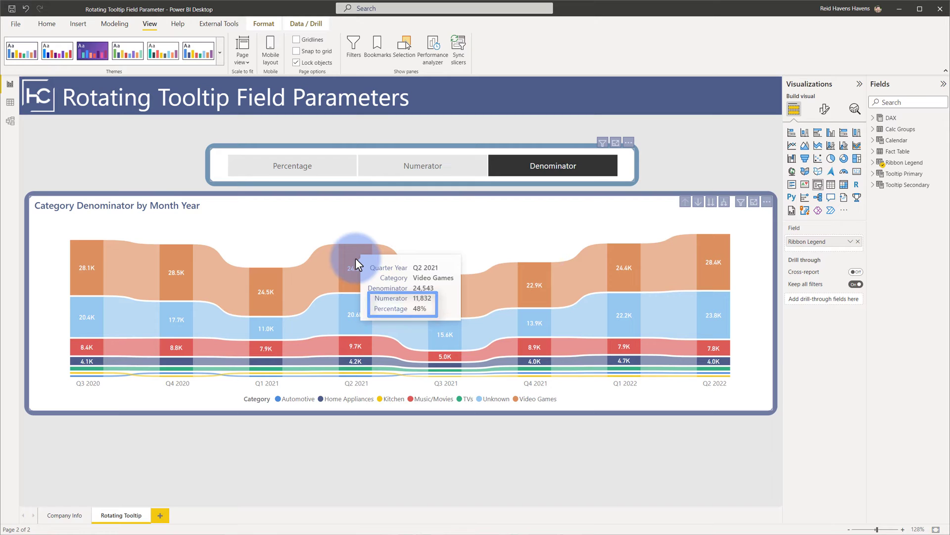
mouse_move(895, 178)
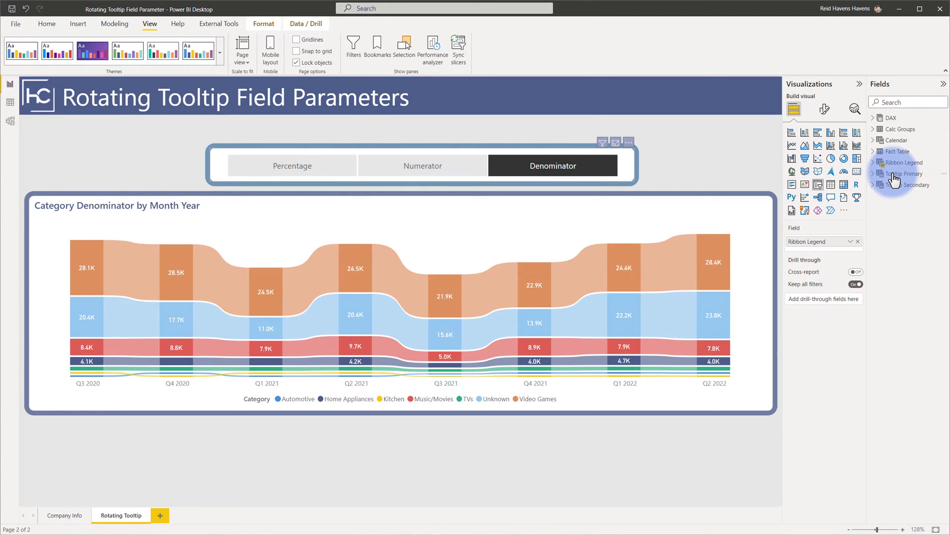
mouse_move(904, 161)
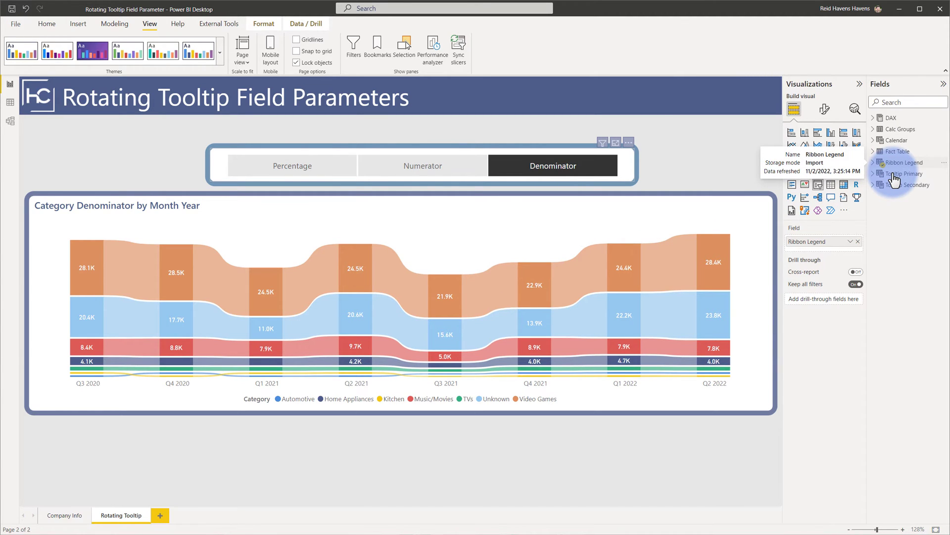
mouse_move(894, 189)
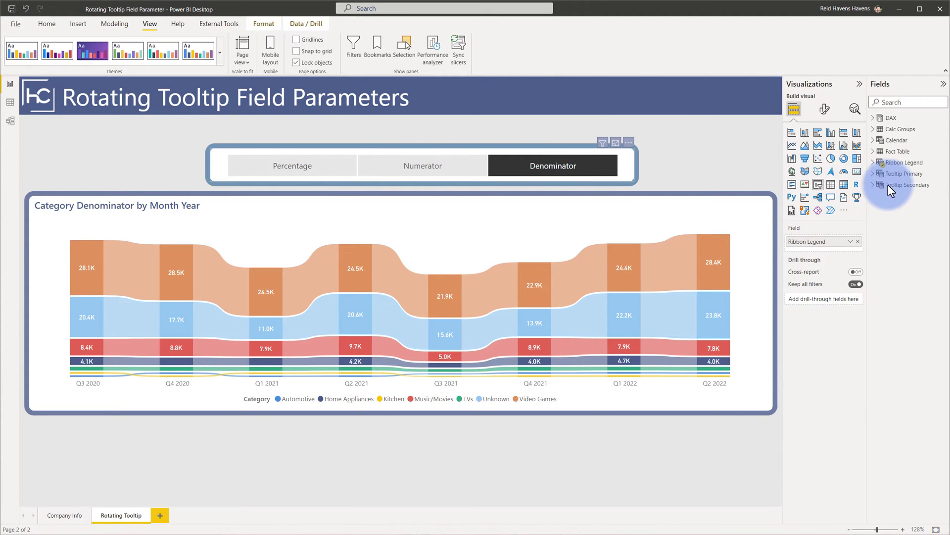
- Show the Ribbon Legend table's rows in Data view
left_click(10, 102)
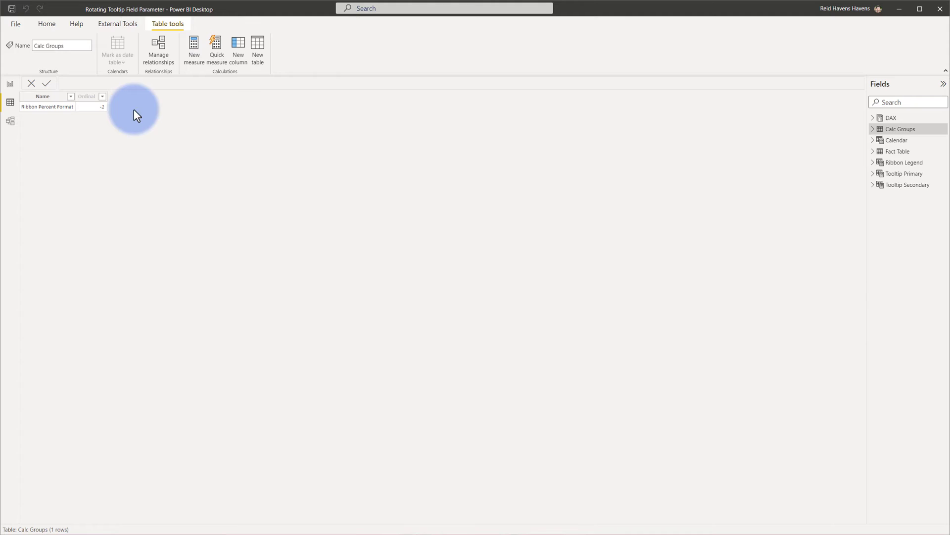
left_click(904, 162)
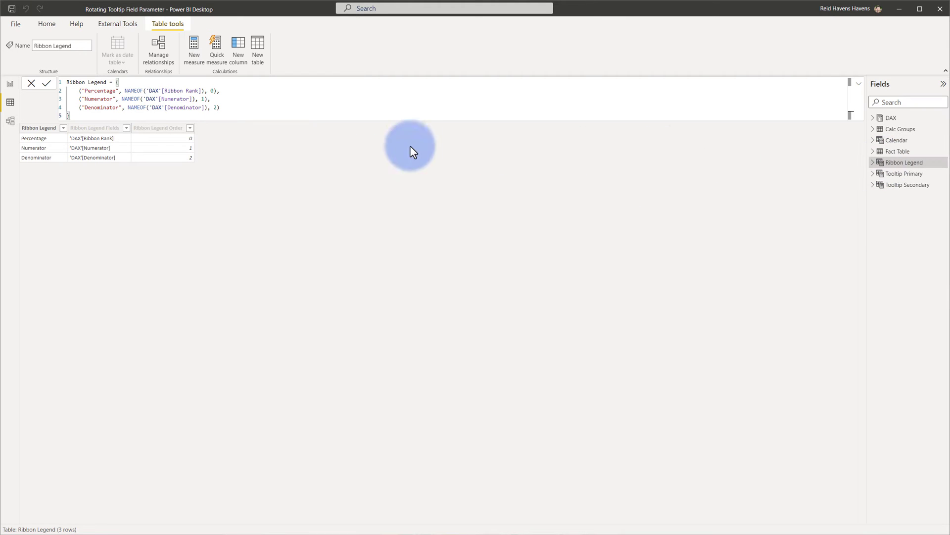
mouse_move(55, 140)
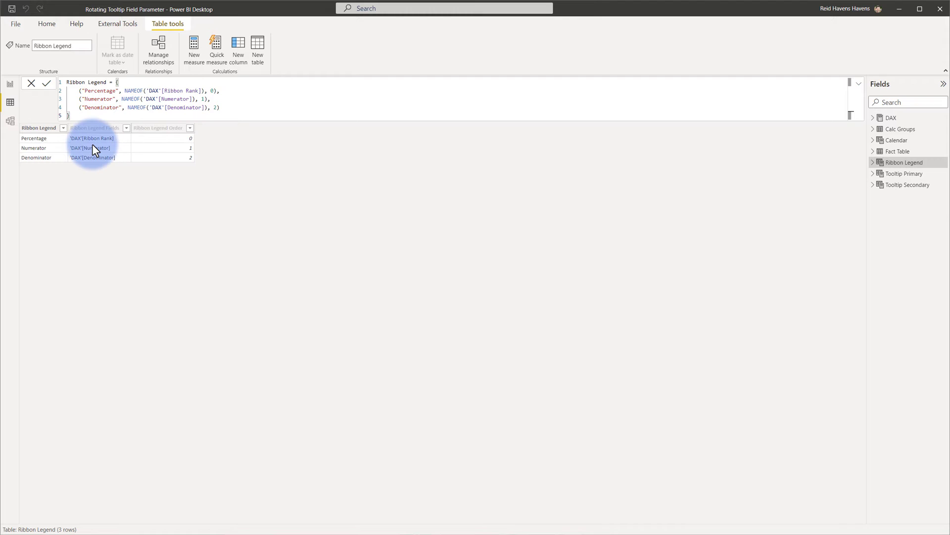
mouse_move(159, 127)
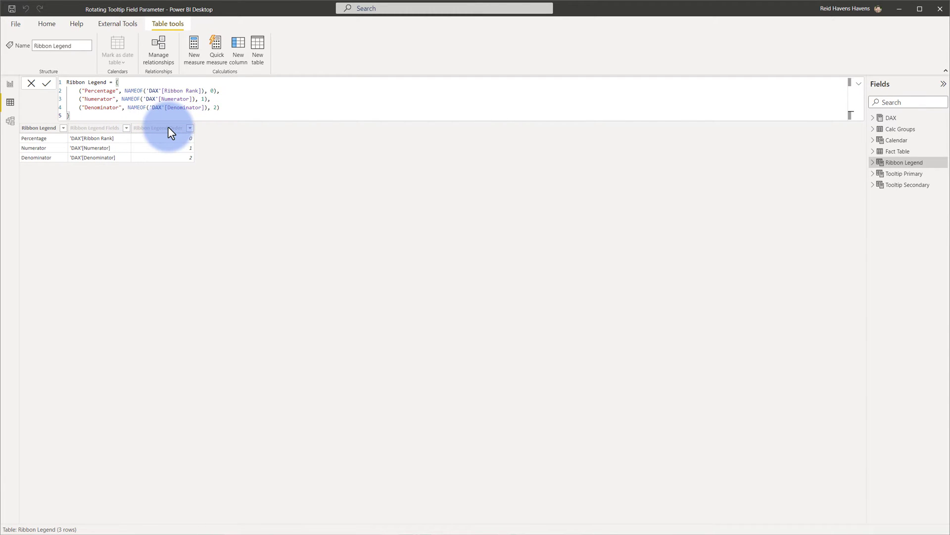
- Return to the report and bring up the New parameter choices under Modeling
left_click(10, 84)
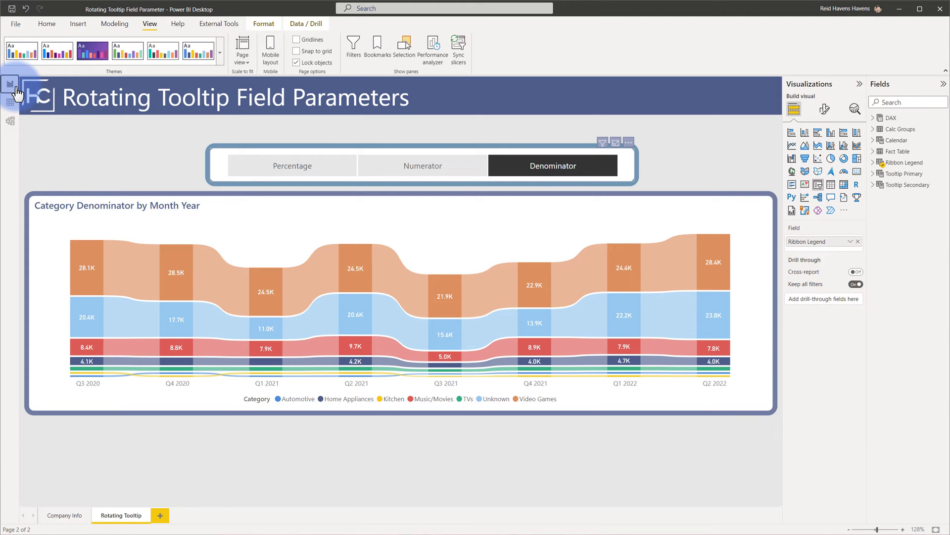
mouse_move(114, 23)
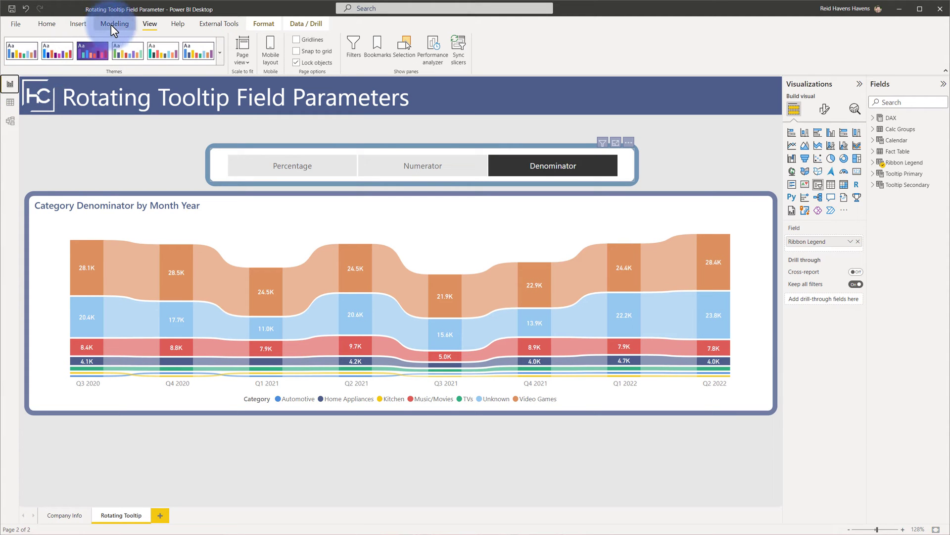
left_click(114, 24)
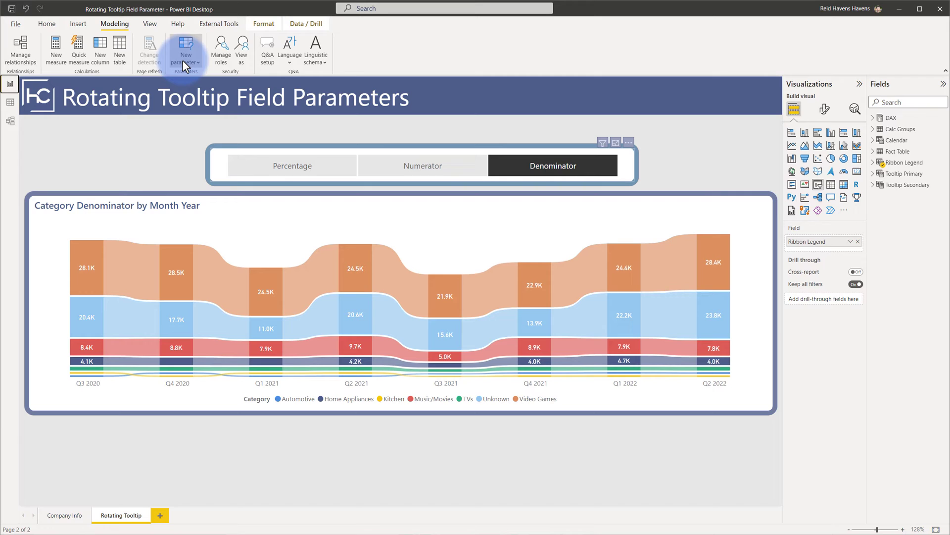
left_click(186, 52)
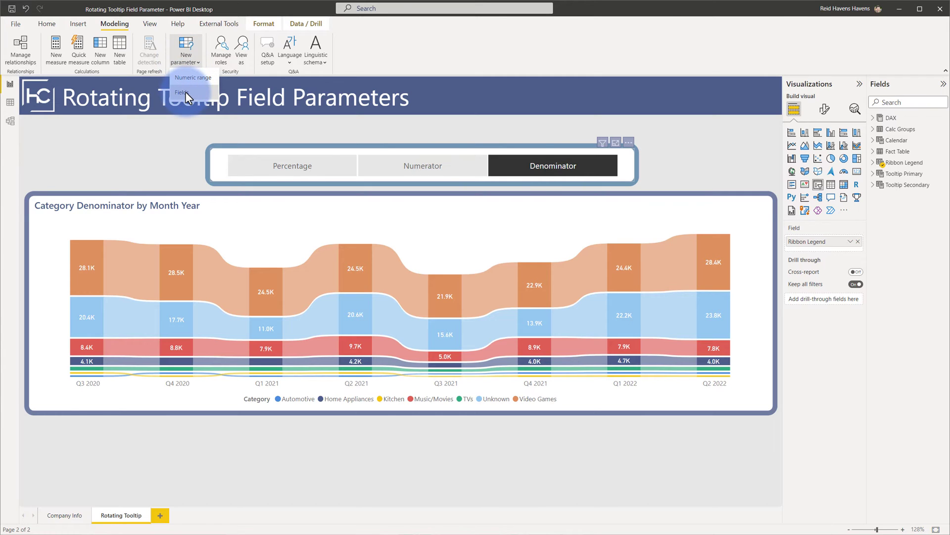
- Start a fields parameter with Percentage, Numerator and Denominator from the DAX table, then close it
left_click(182, 91)
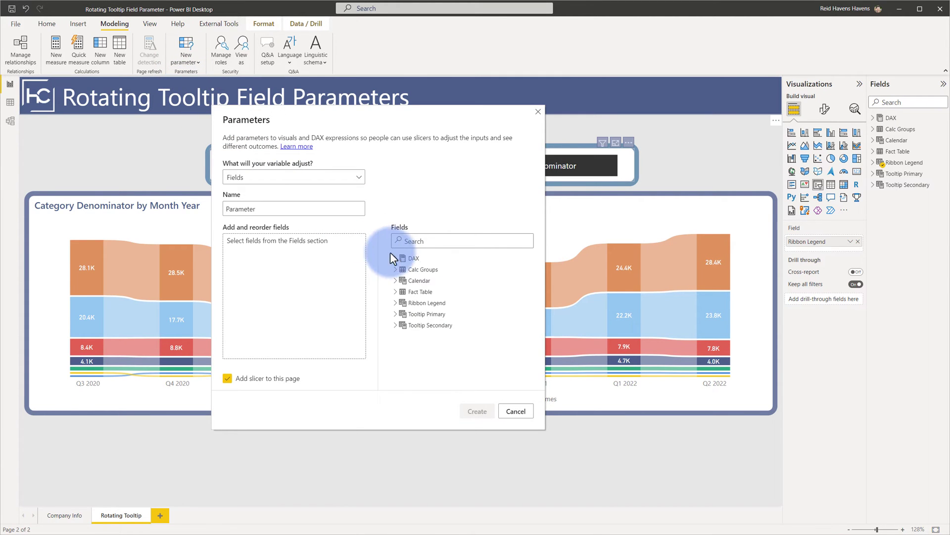
left_click(396, 257)
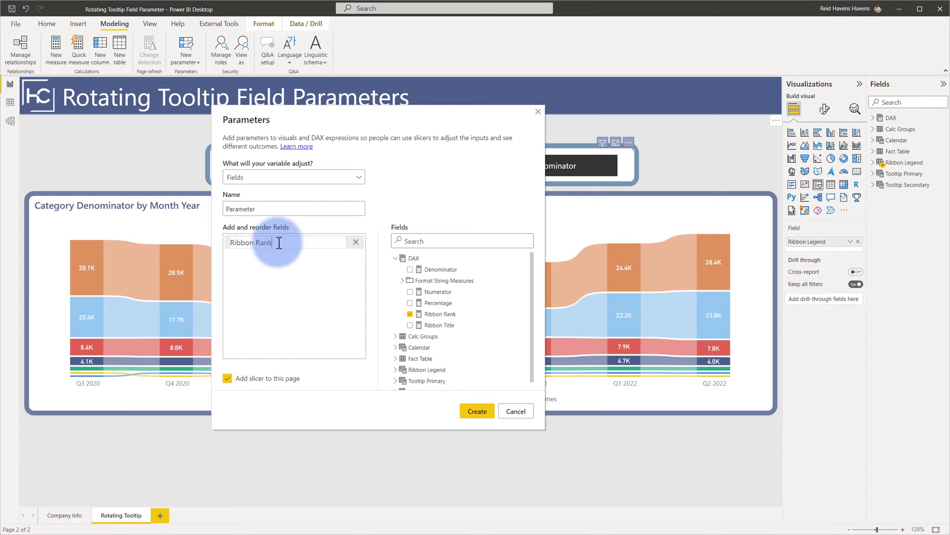
mouse_move(293, 244)
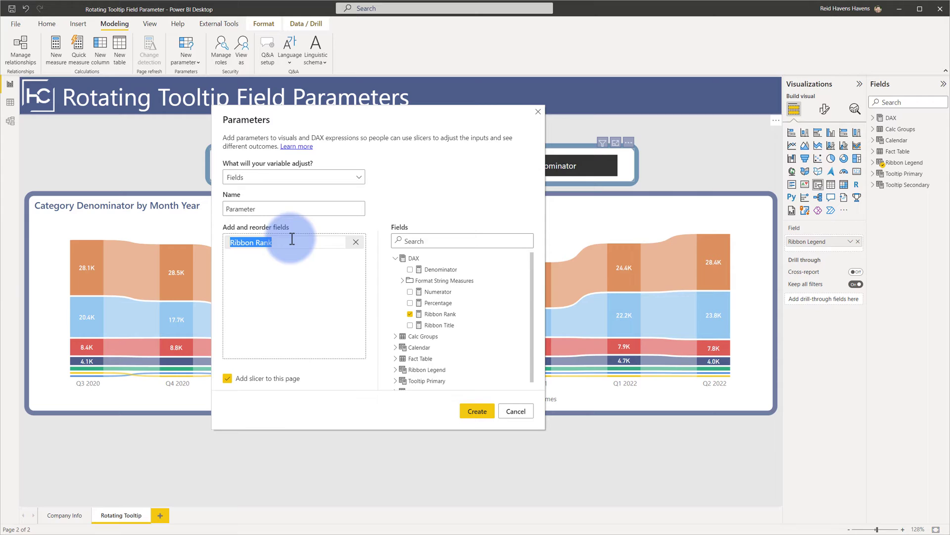
left_click(410, 291)
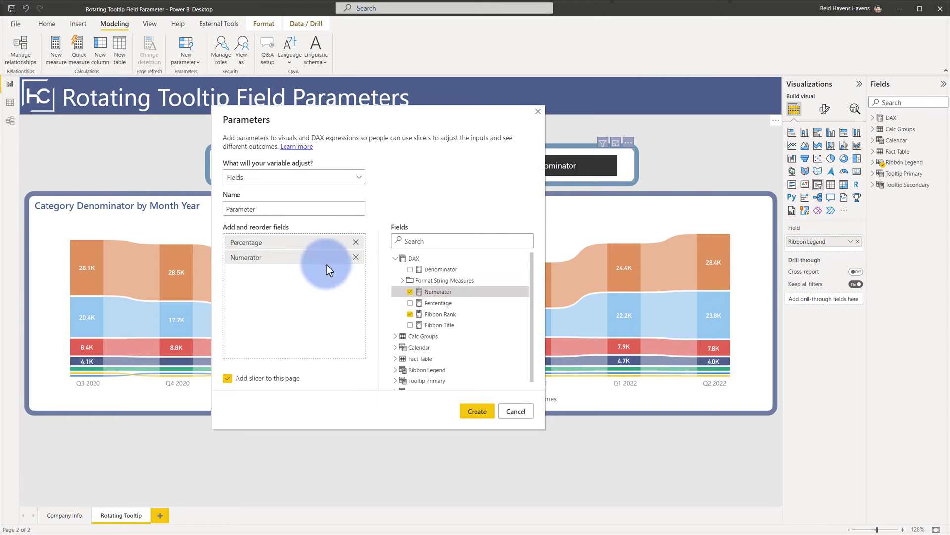
left_click(410, 269)
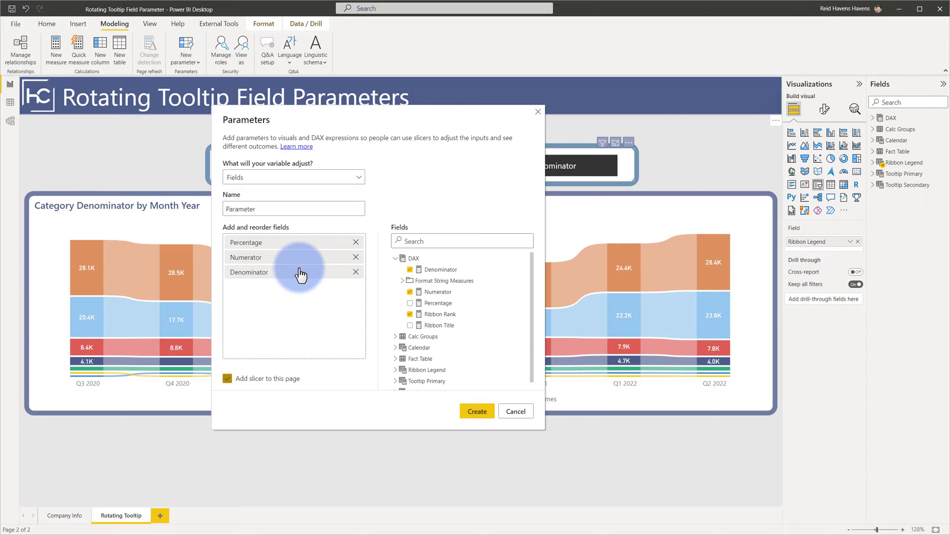
left_click(476, 411)
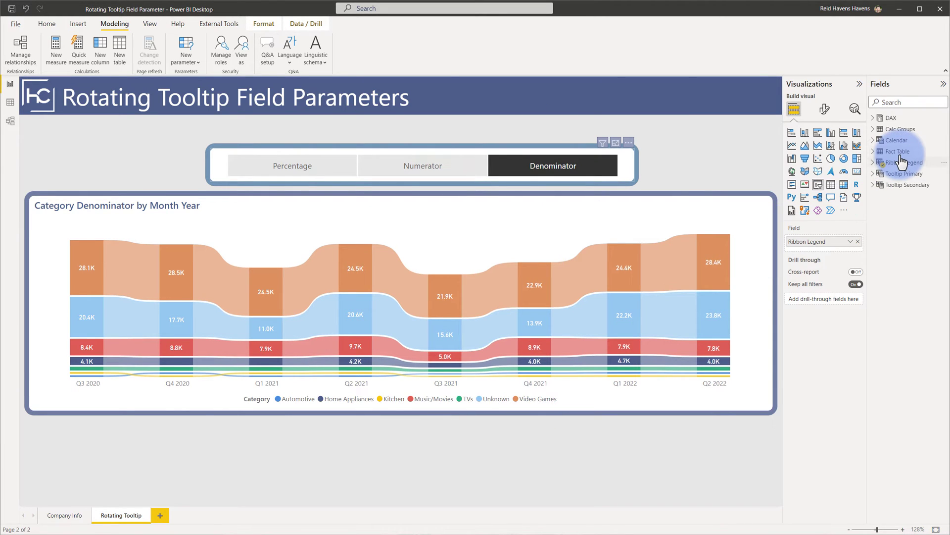
mouse_move(885, 176)
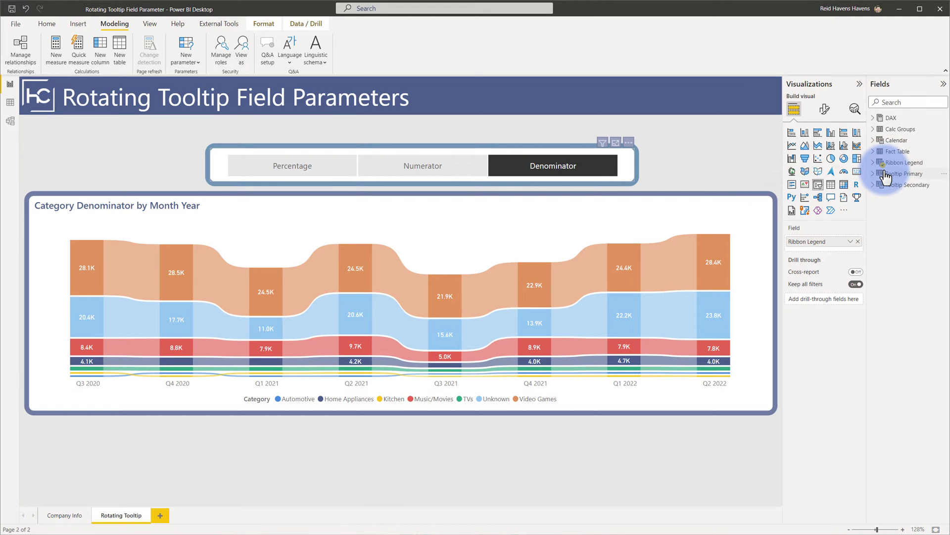
mouse_move(339, 148)
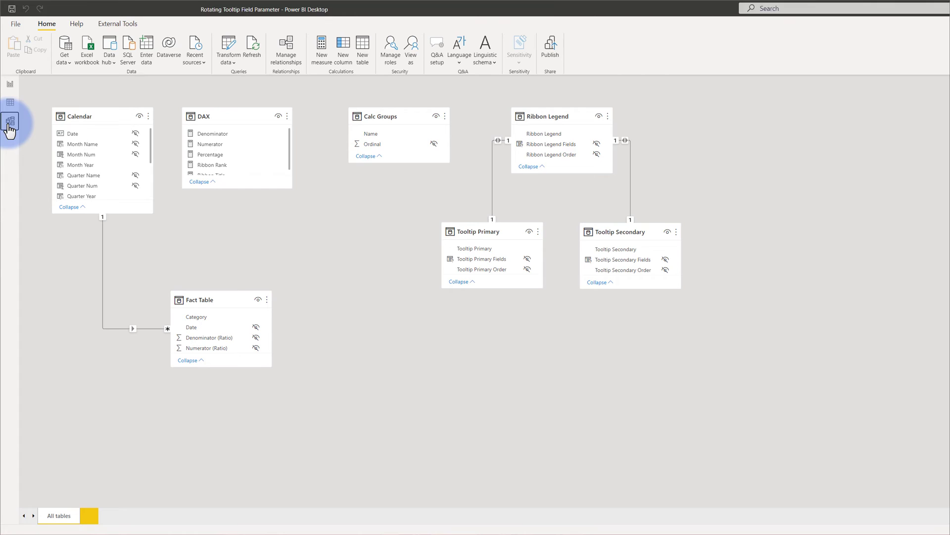
left_click(490, 141)
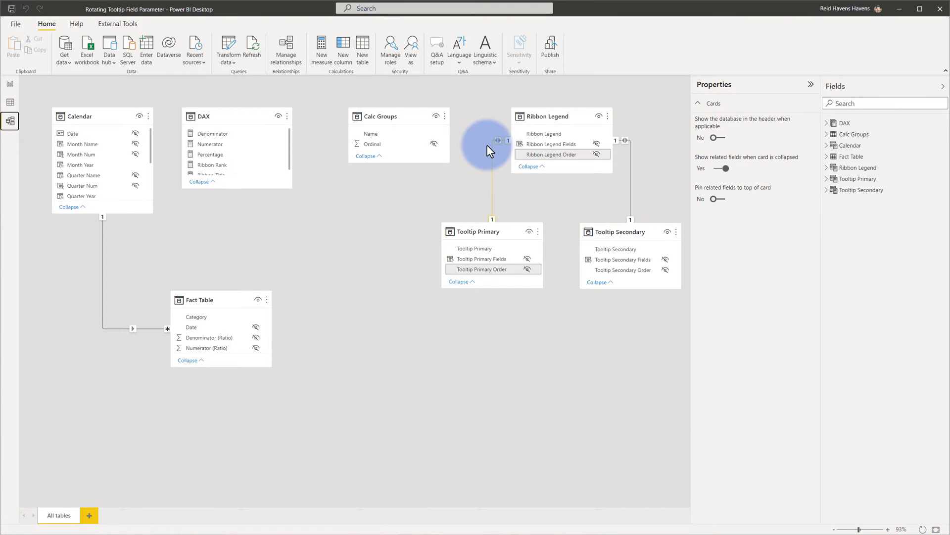
mouse_move(631, 148)
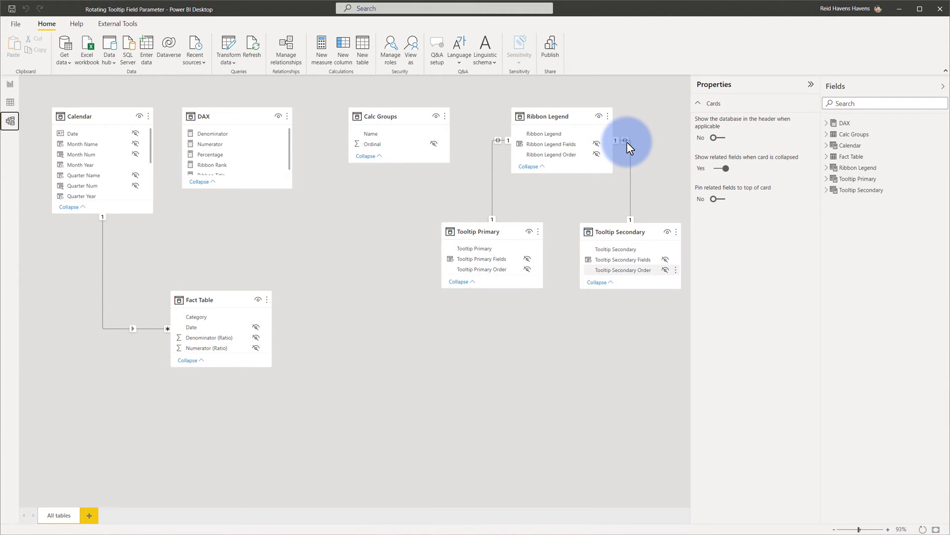
- Return to the report and set the slicer to Percentage
left_click(10, 83)
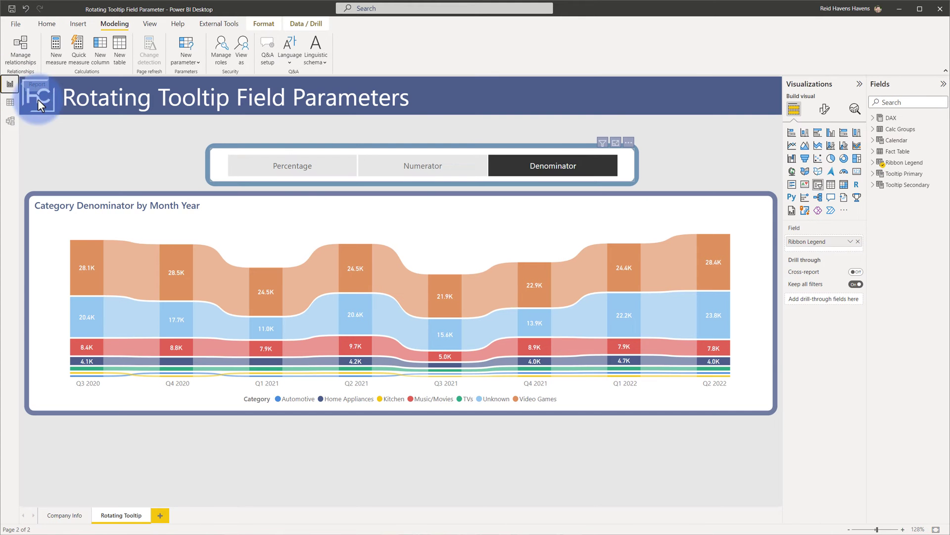
mouse_move(123, 156)
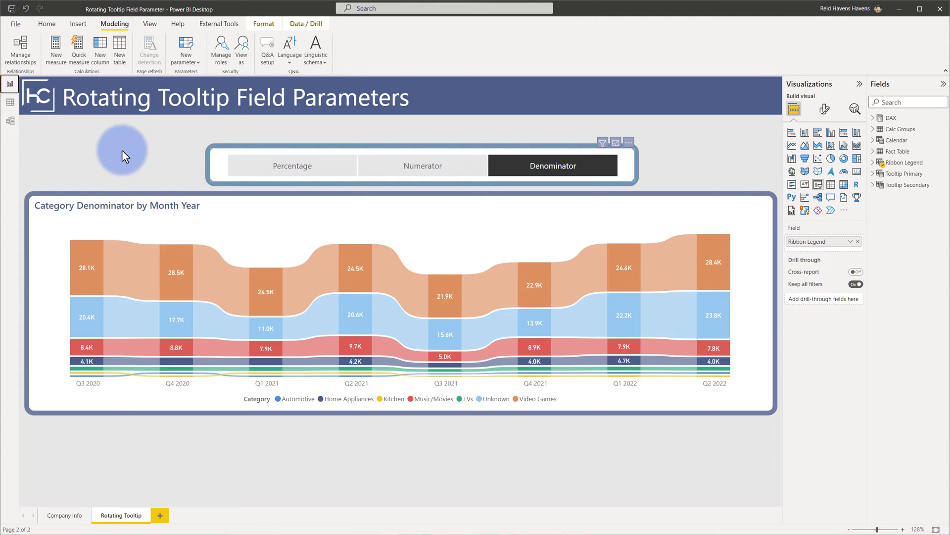
left_click(291, 165)
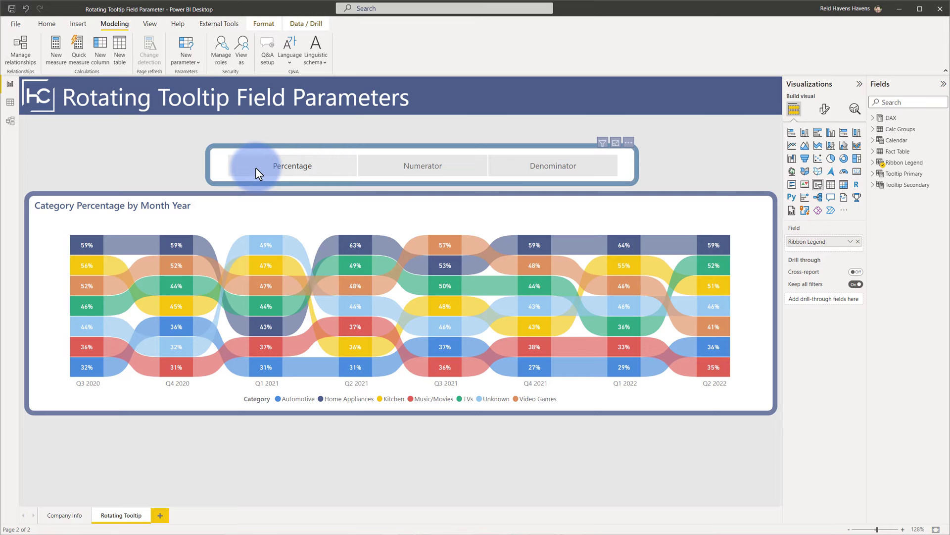
left_click(291, 166)
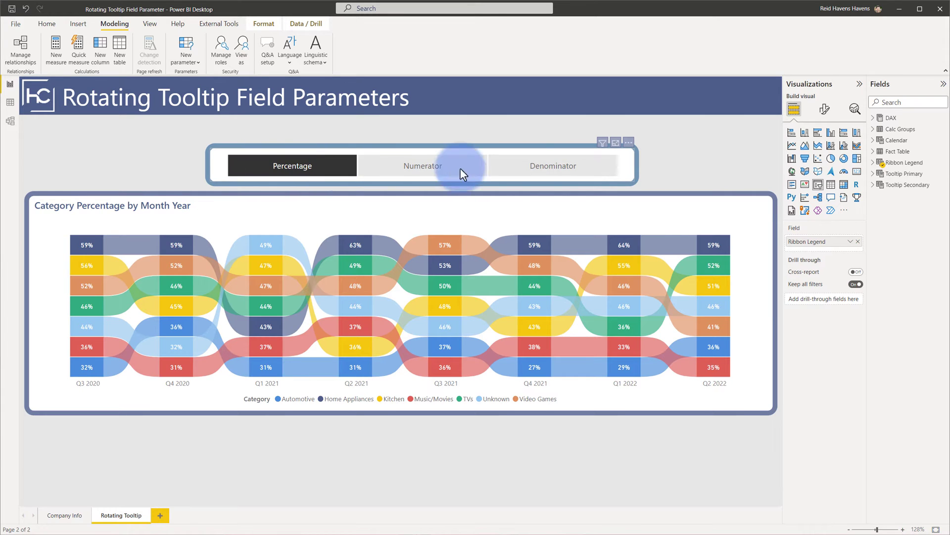
mouse_move(897, 176)
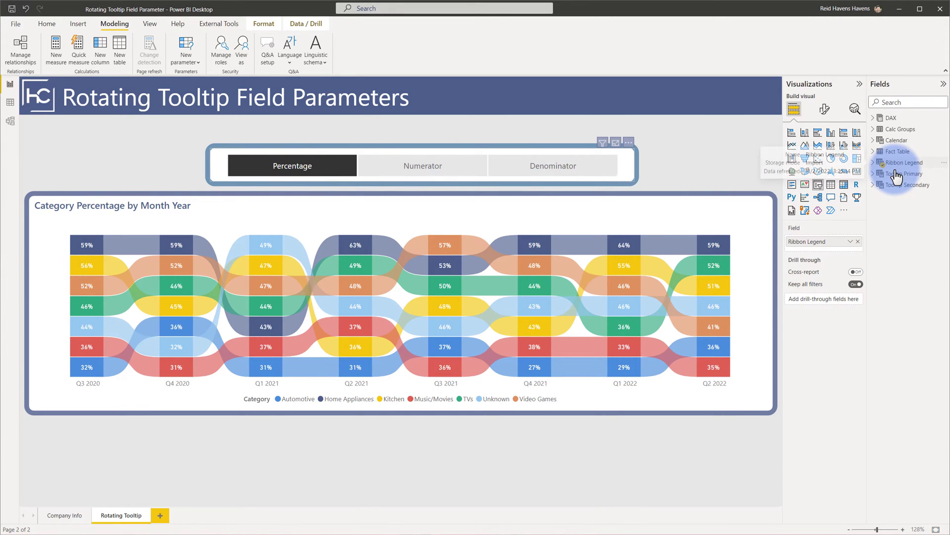
mouse_move(8, 109)
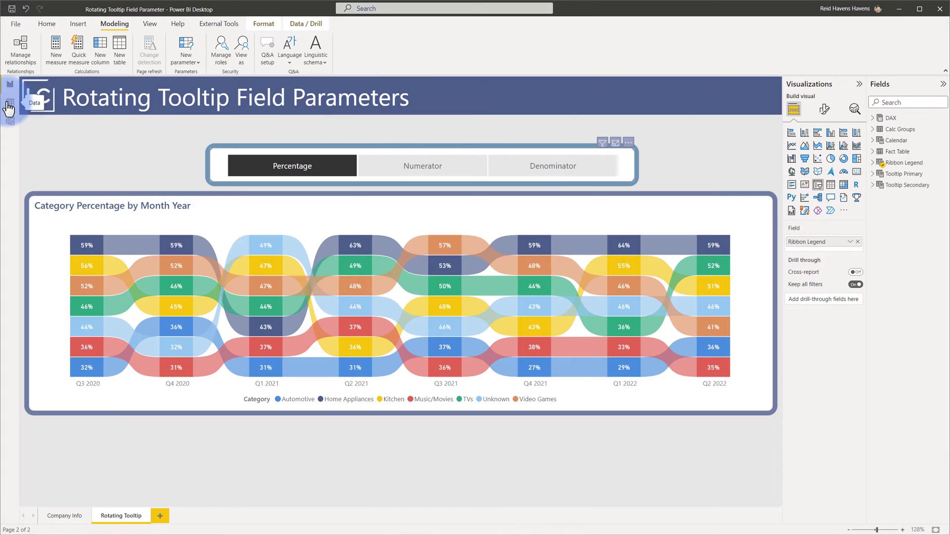
- Inspect the Ribbon Legend and Ribbon Legend Order columns in Data view
left_click(9, 103)
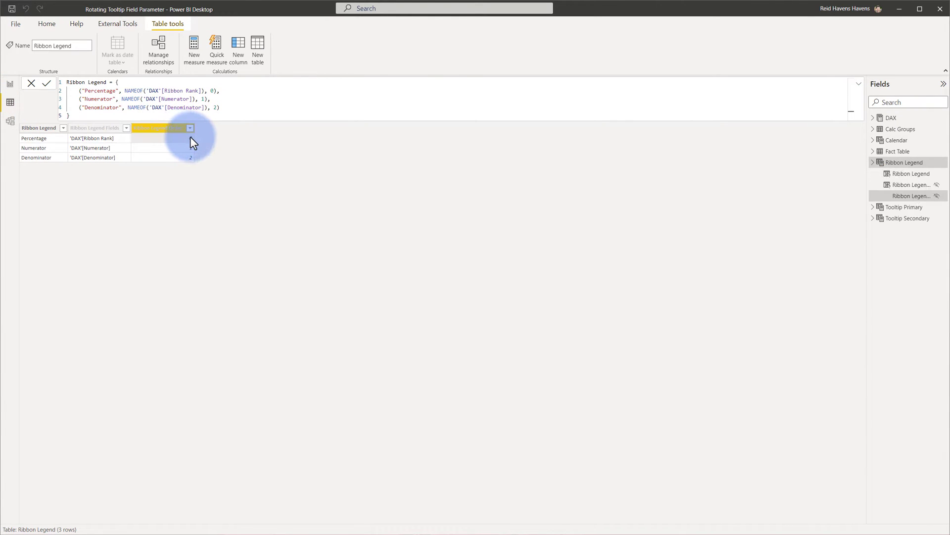
left_click(160, 127)
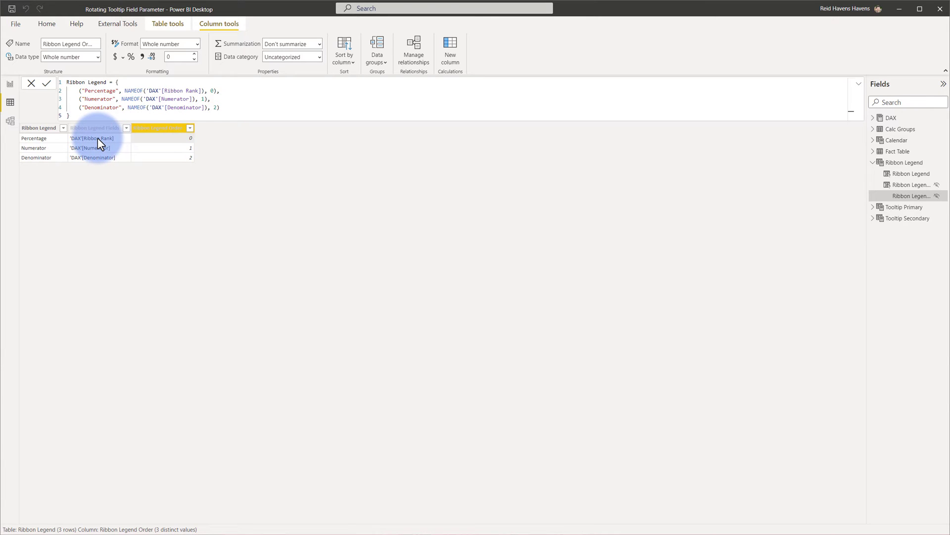
left_click(38, 127)
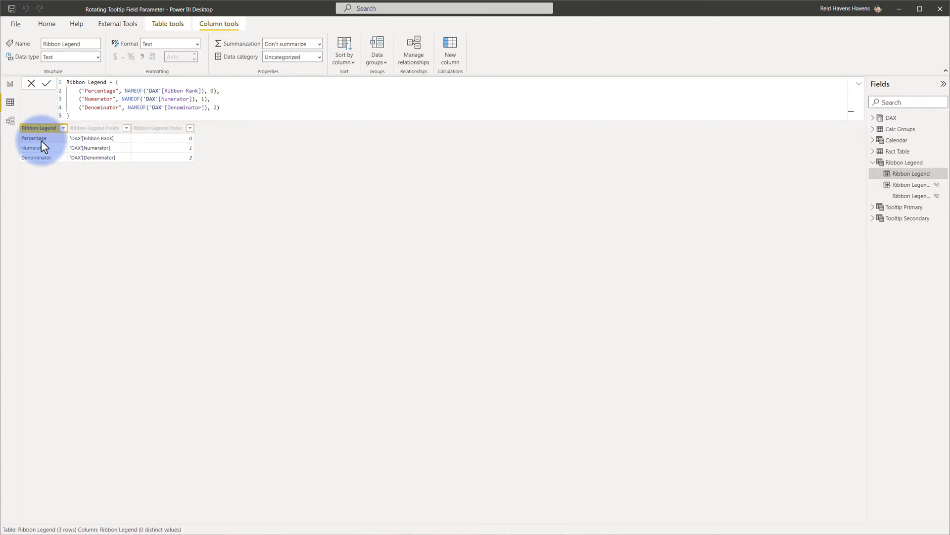
mouse_move(42, 145)
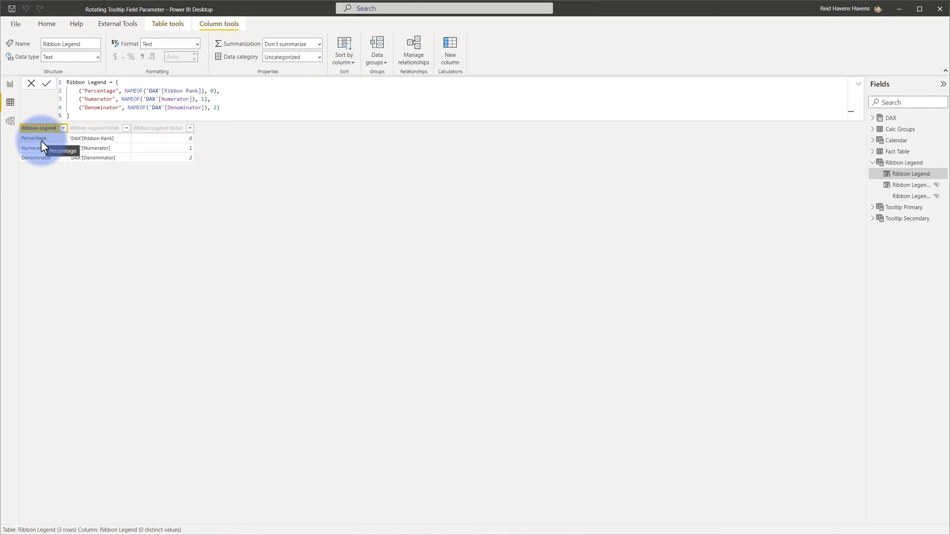
mouse_move(42, 148)
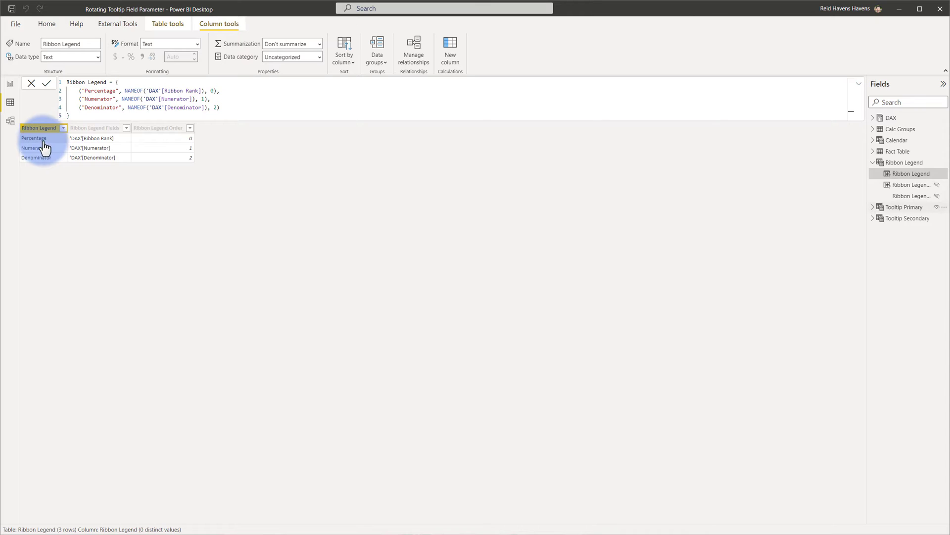
- Compare the Ribbon Legend and Tooltip Primary tables, then expand Tooltip Primary's fields
left_click(906, 206)
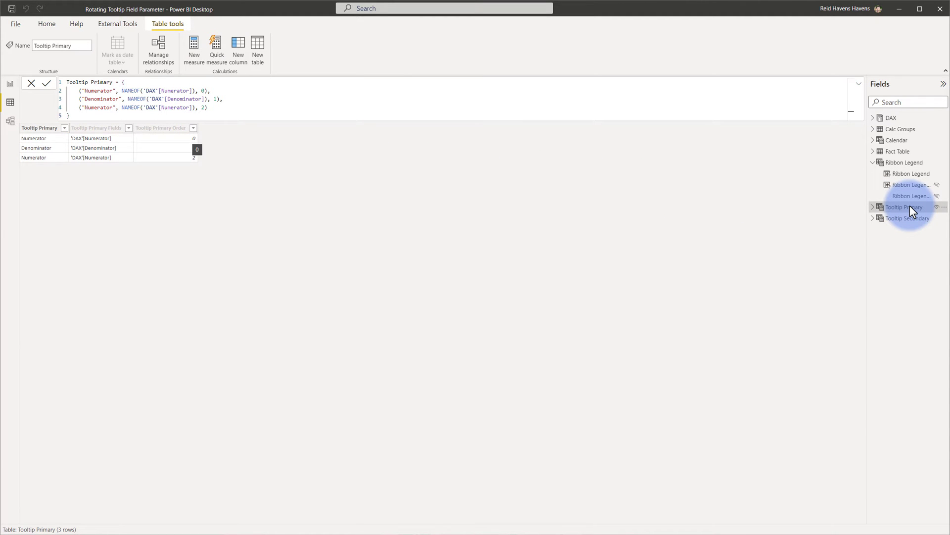
left_click(908, 163)
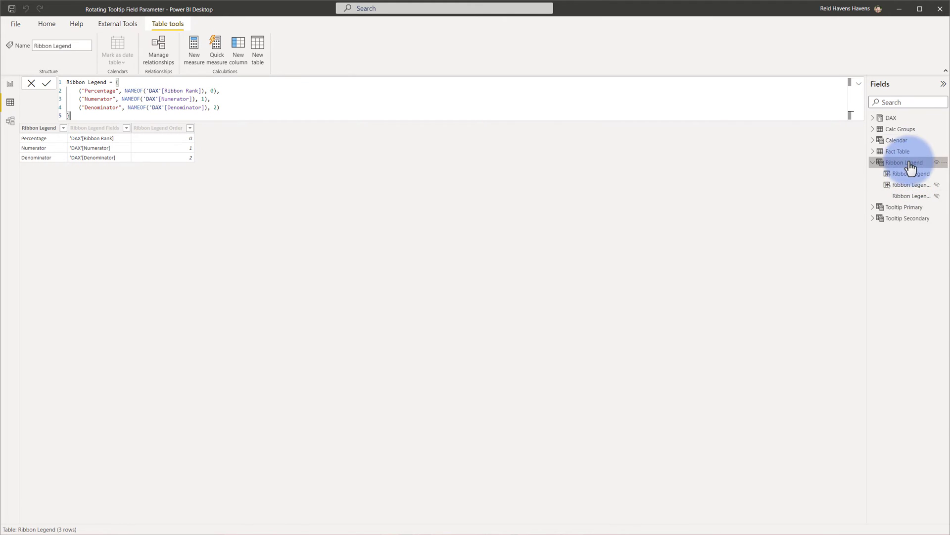
mouse_move(202, 148)
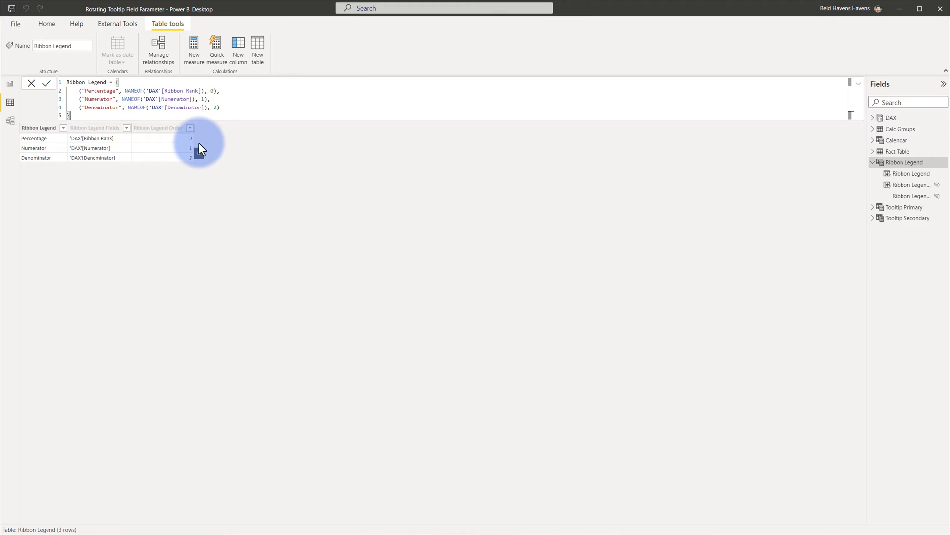
left_click(904, 207)
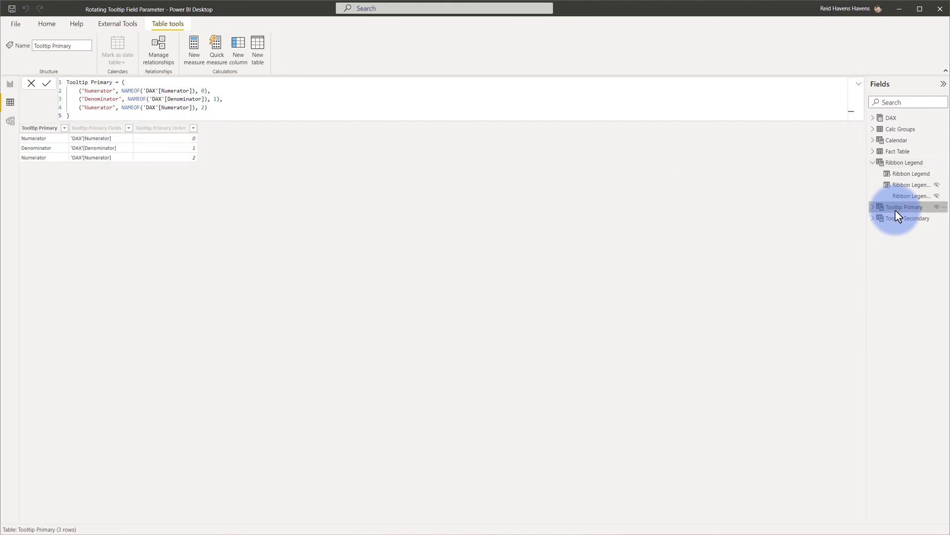
mouse_move(245, 149)
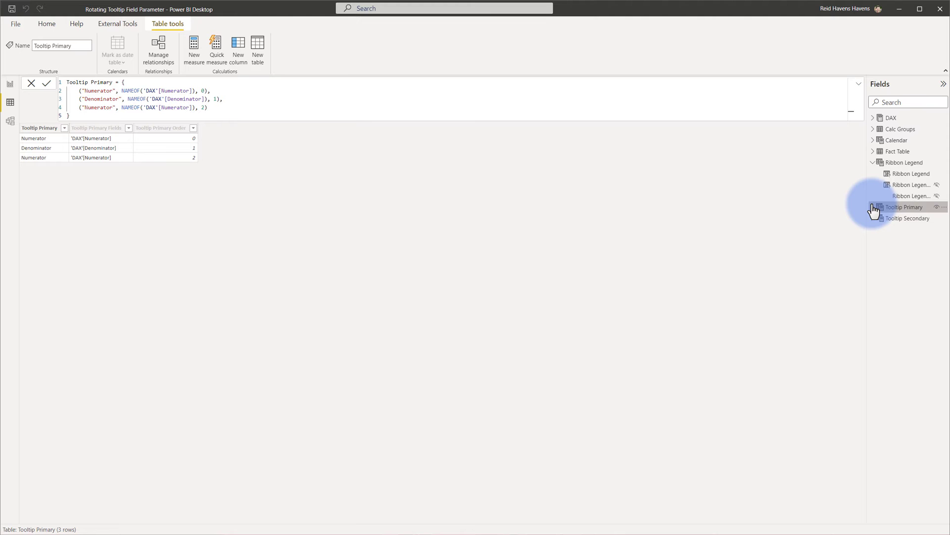
left_click(909, 218)
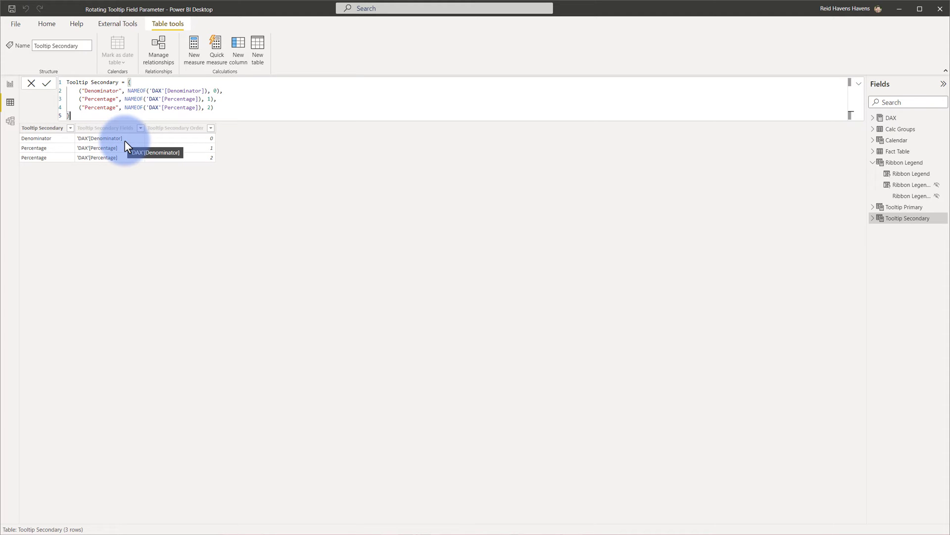
- Select the ribbon chart to check its Tooltips well, then set the slicer to Numerator
left_click(10, 83)
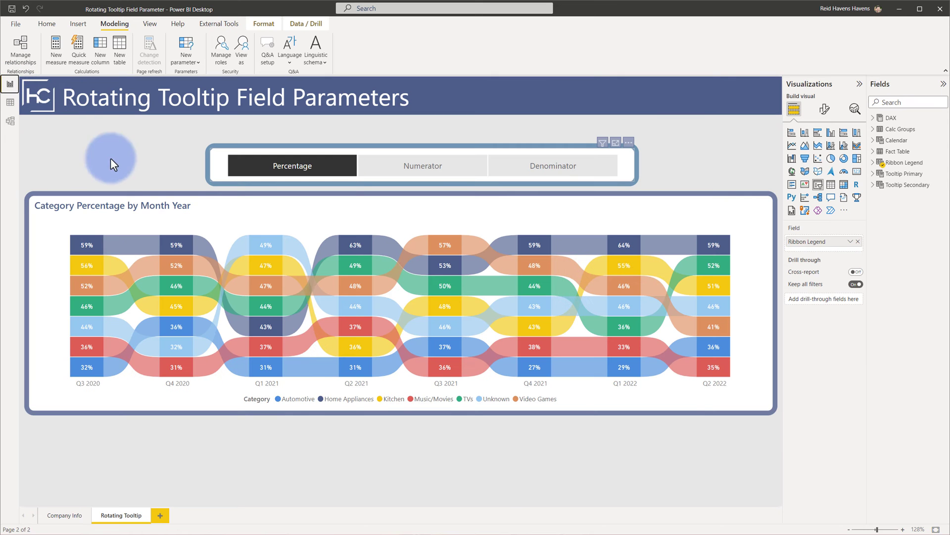
left_click(394, 303)
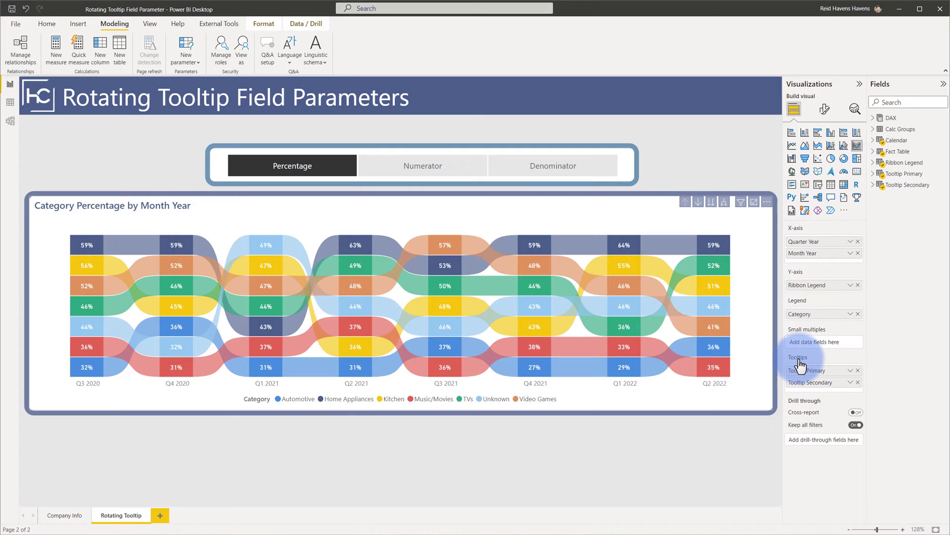
mouse_move(805, 388)
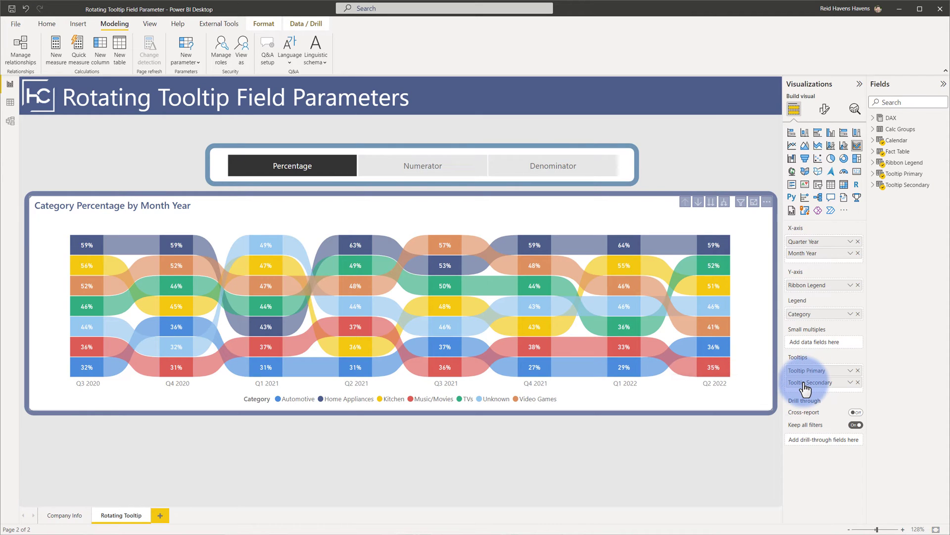
mouse_move(612, 304)
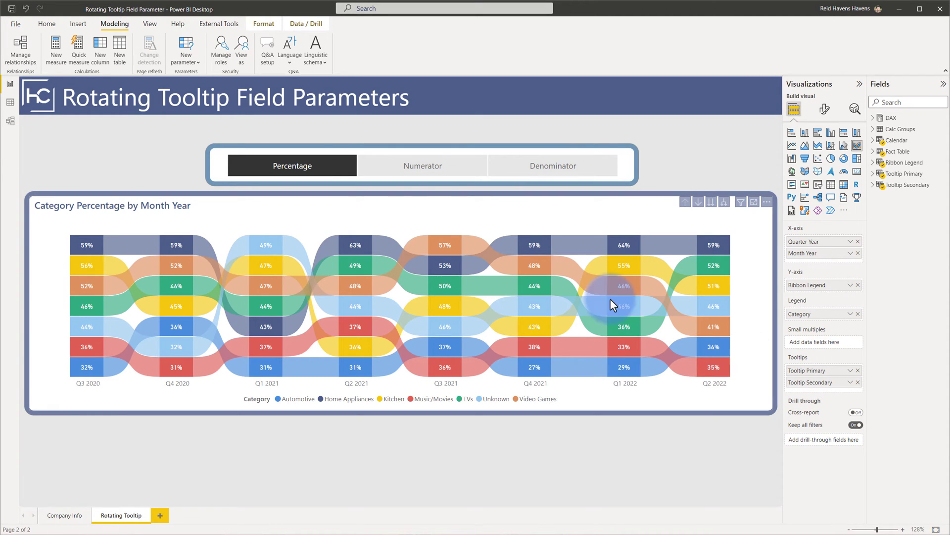
mouse_move(291, 166)
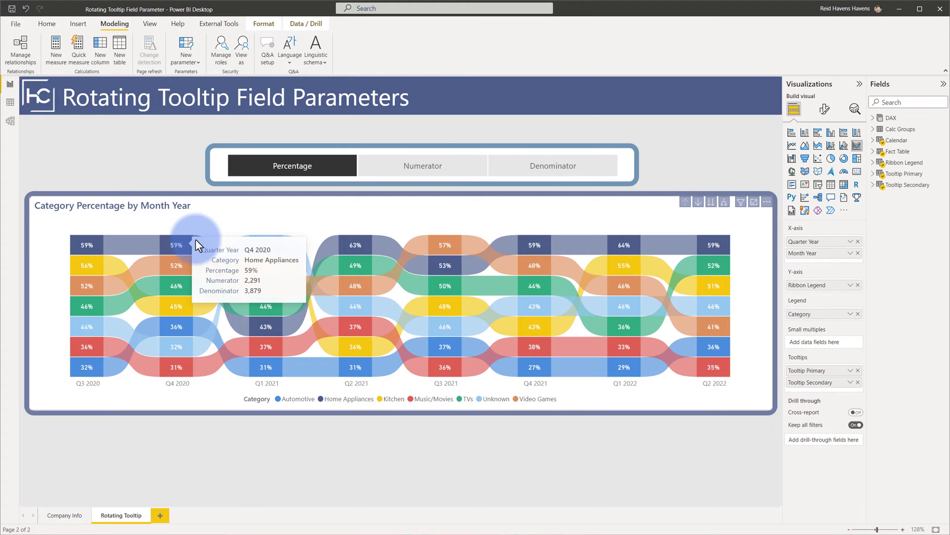
left_click(423, 165)
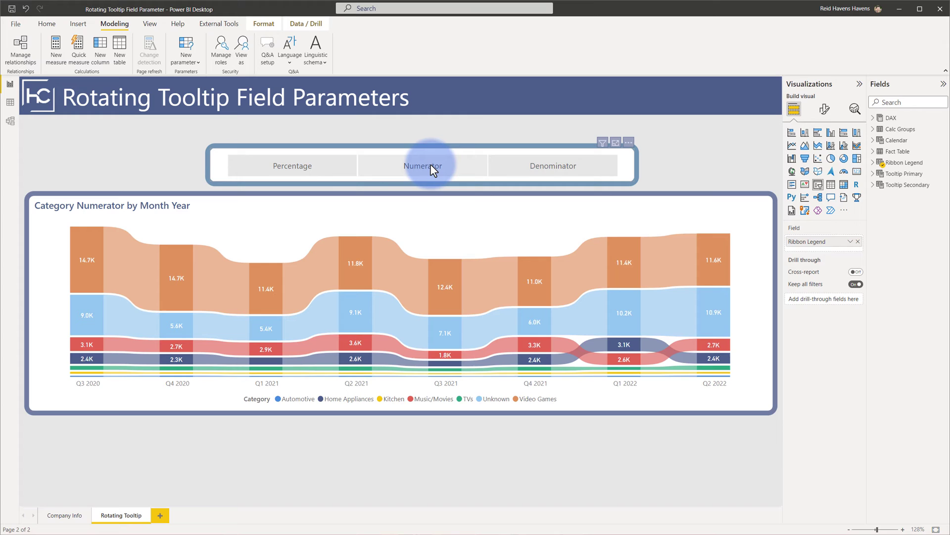
left_click(423, 165)
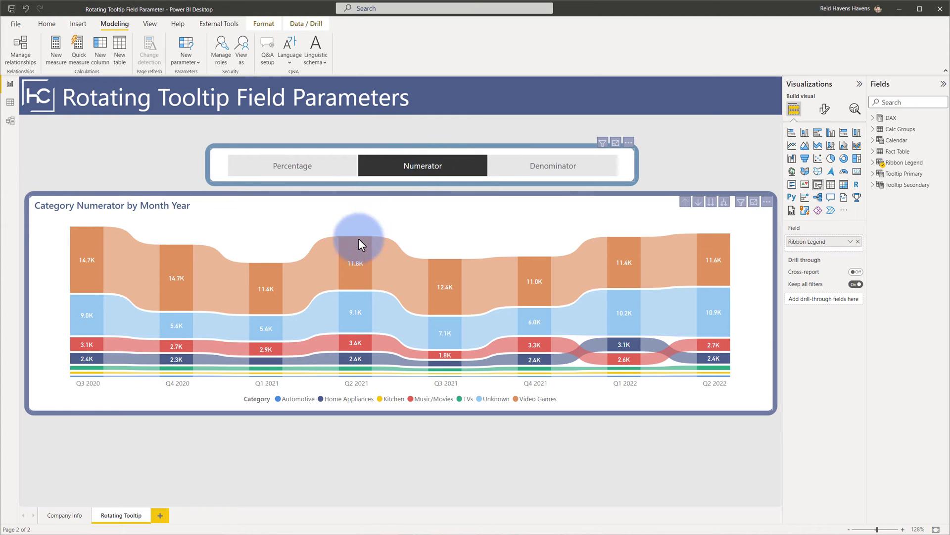
mouse_move(360, 244)
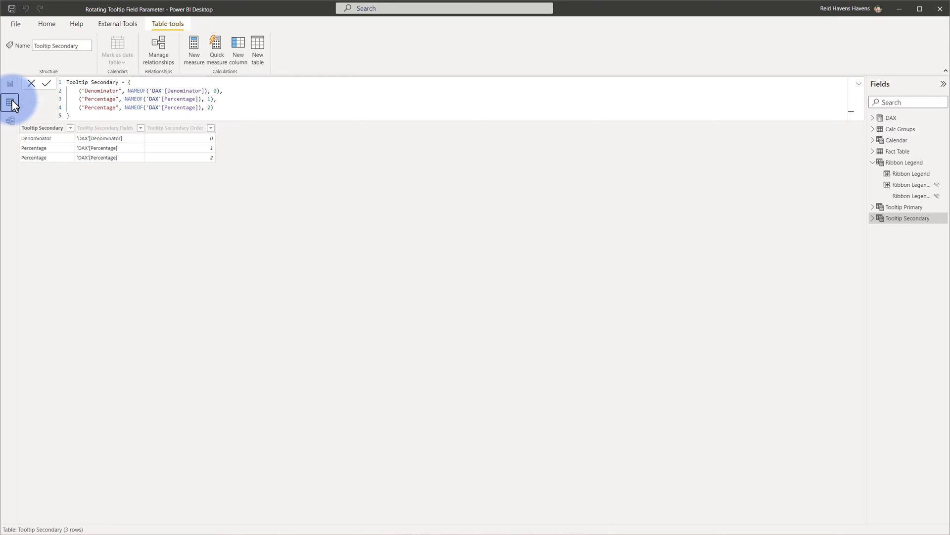
mouse_move(903, 206)
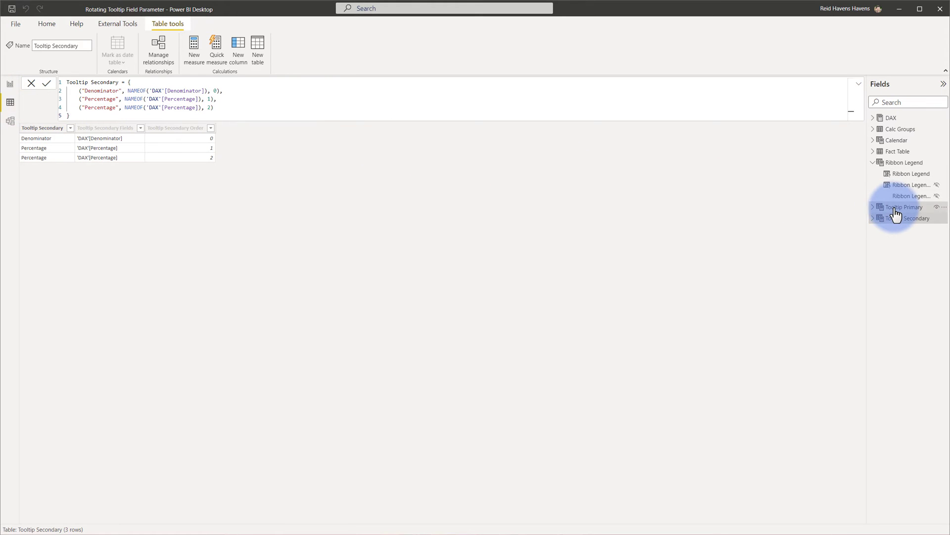
- View the Tooltip Primary rows, then the Tooltip Secondary rows
left_click(906, 207)
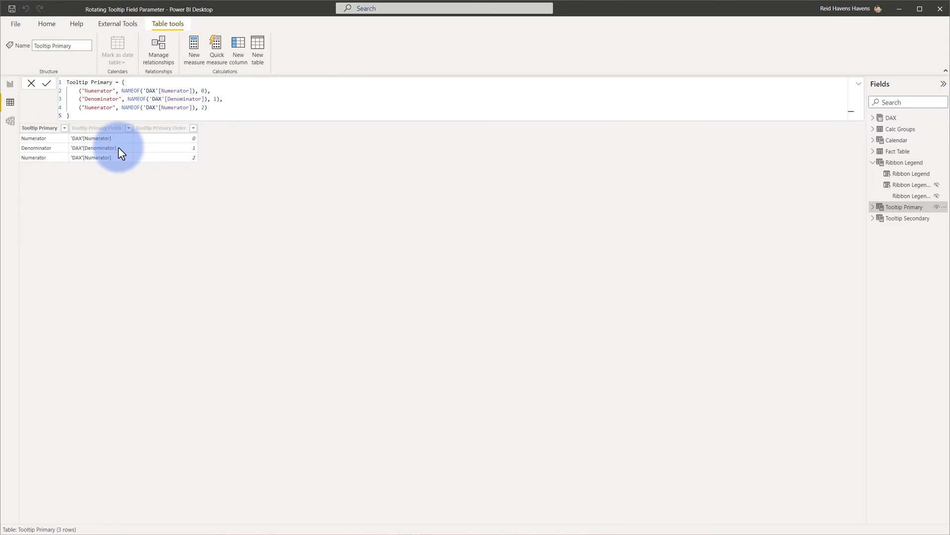
left_click(908, 218)
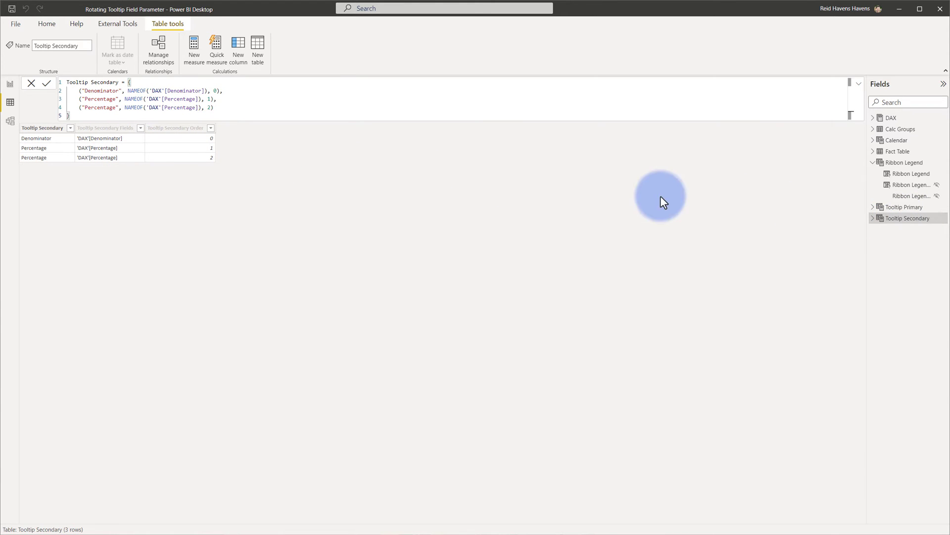
mouse_move(126, 152)
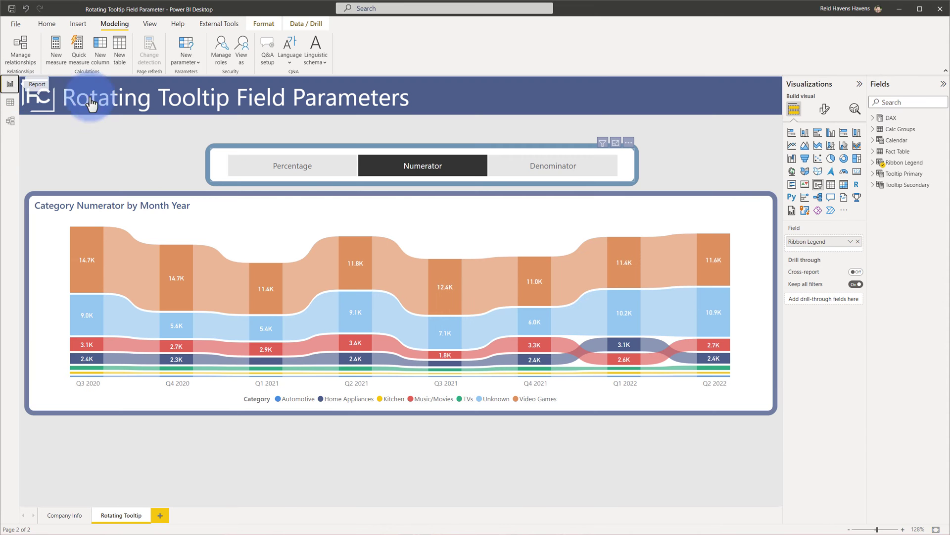
- Set the slicer to Denominator and check the rotated tooltip
left_click(553, 165)
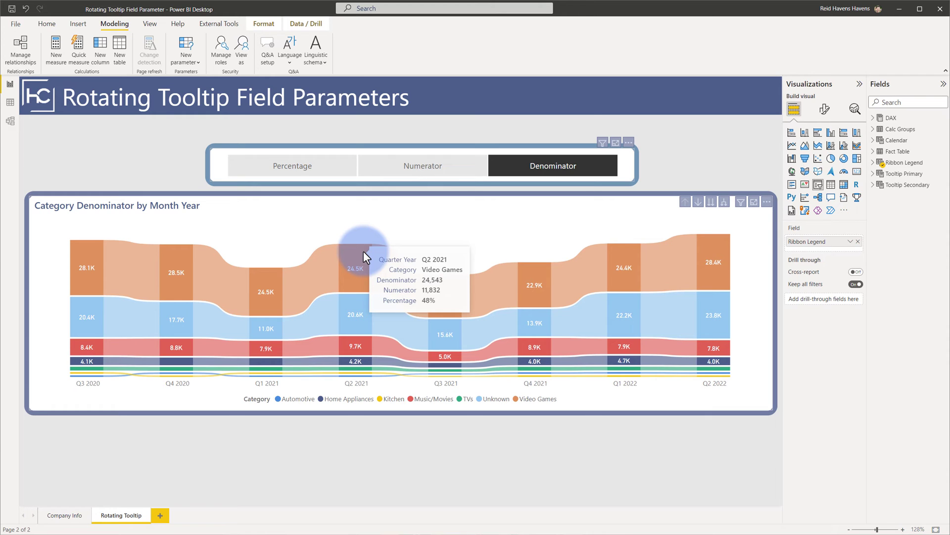
mouse_move(11, 108)
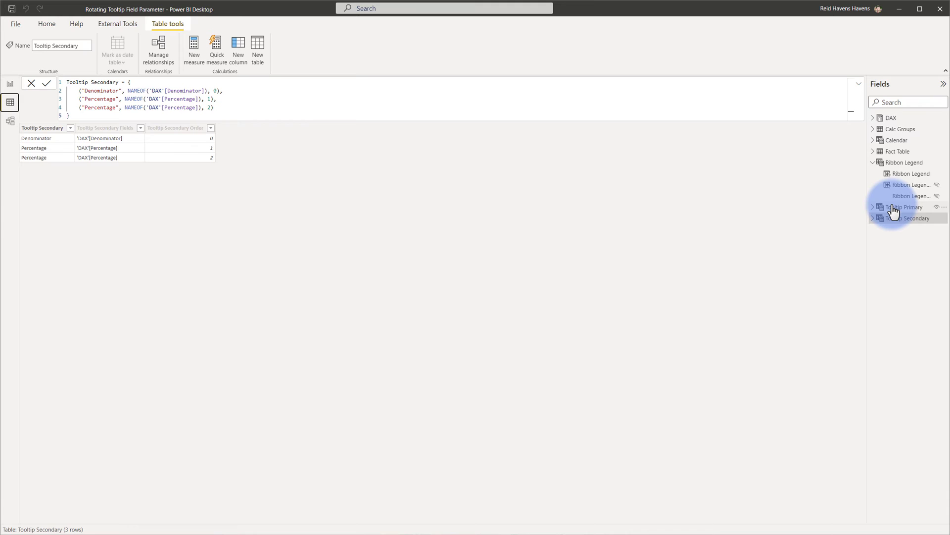
left_click(908, 207)
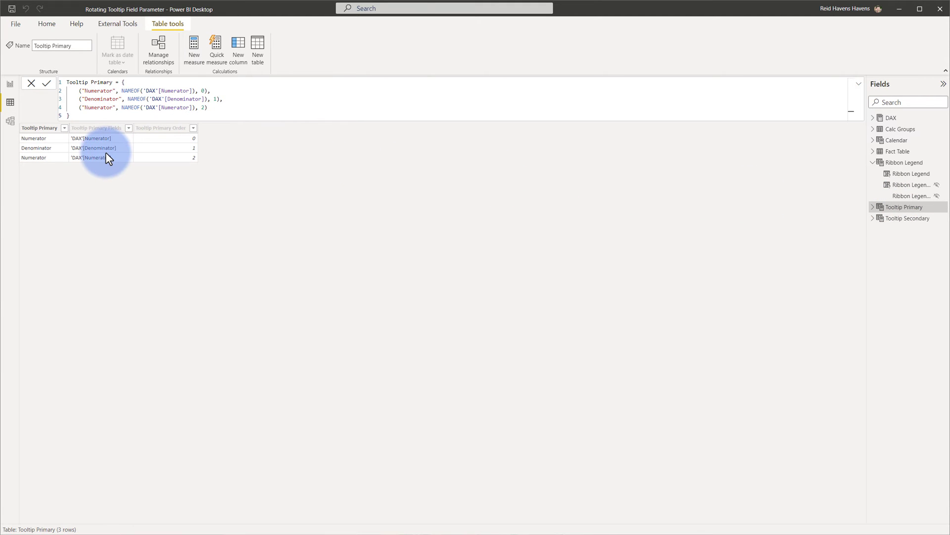
mouse_move(172, 163)
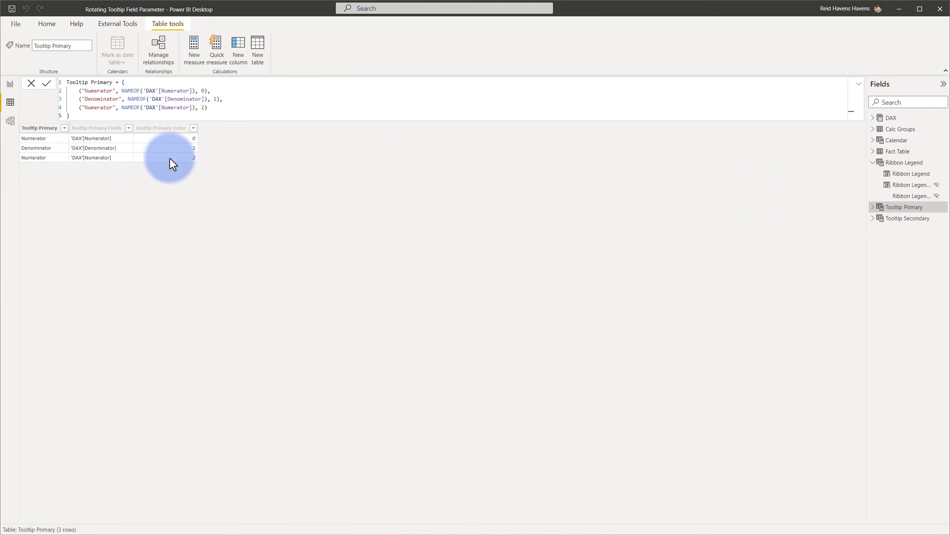
left_click(908, 218)
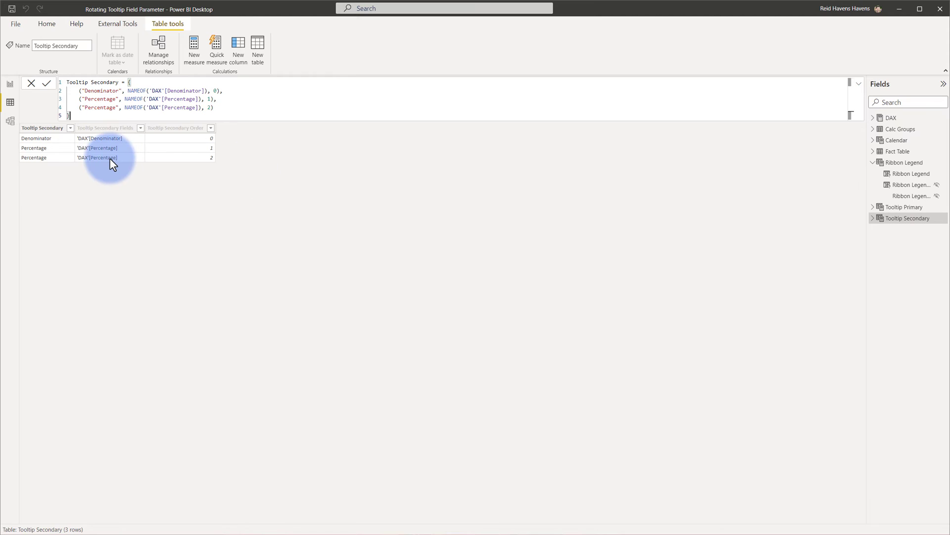
mouse_move(100, 157)
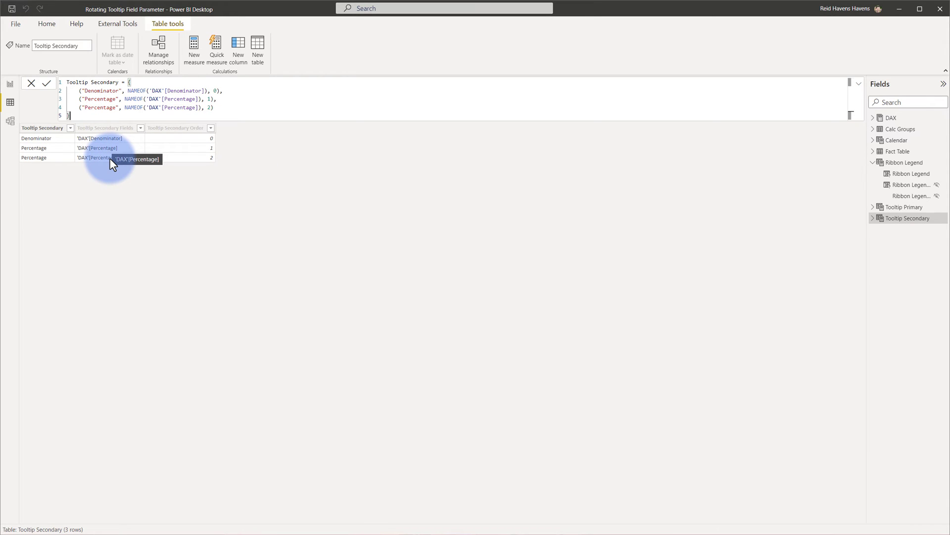
mouse_move(93, 168)
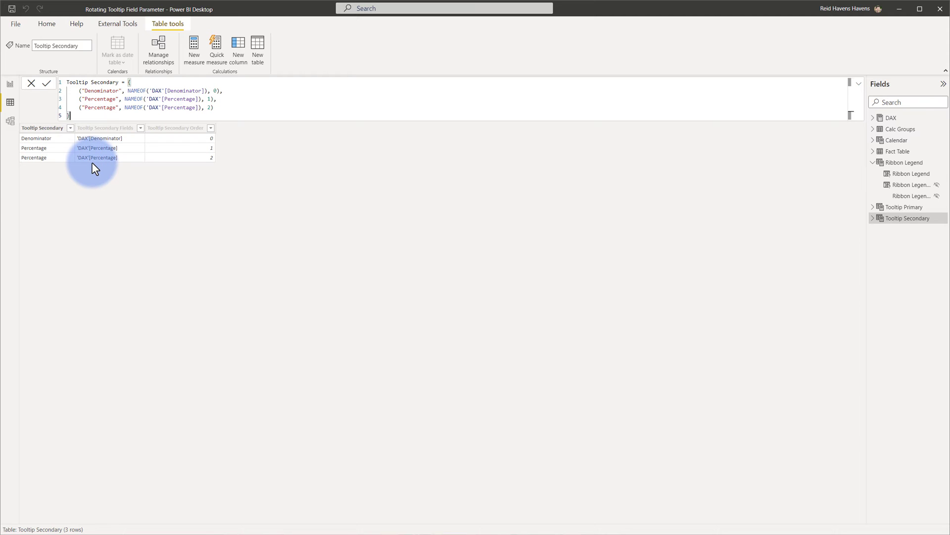
mouse_move(11, 91)
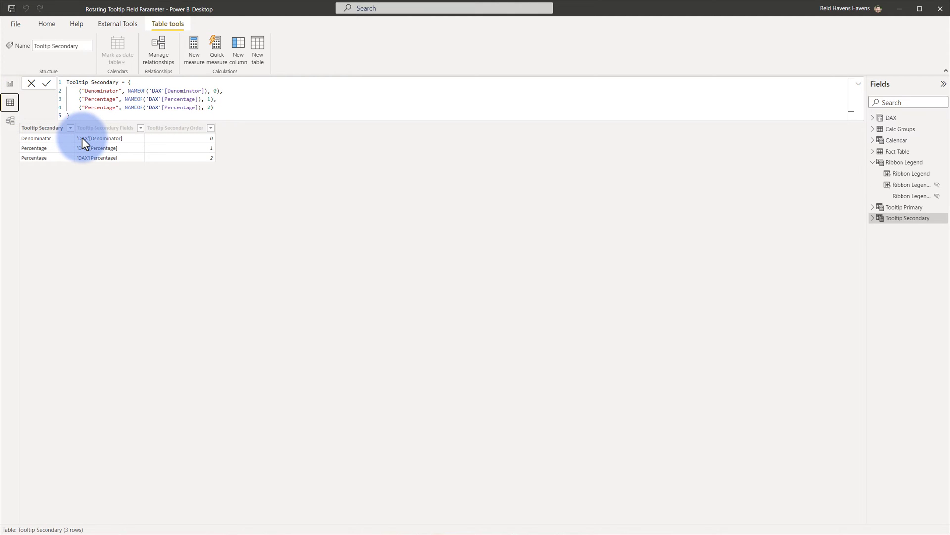
mouse_move(98, 158)
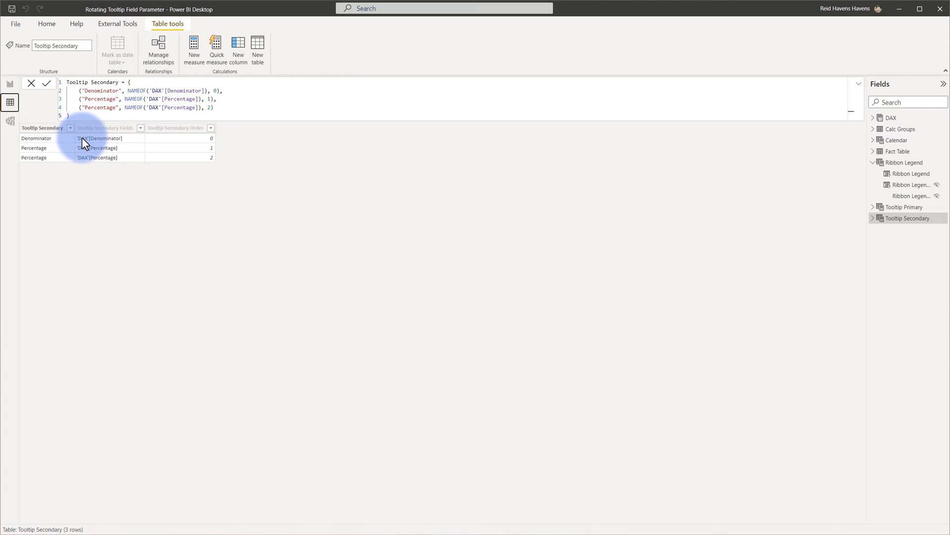
- Build a field parameter from the DAX measures Denominator, Percentage and Ribbon Title with no slicer added
left_click(9, 83)
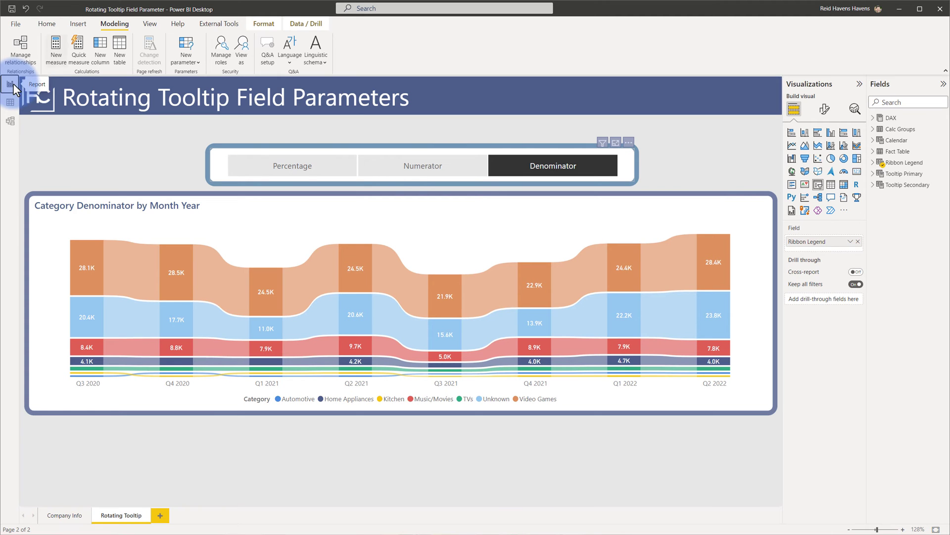
mouse_move(186, 50)
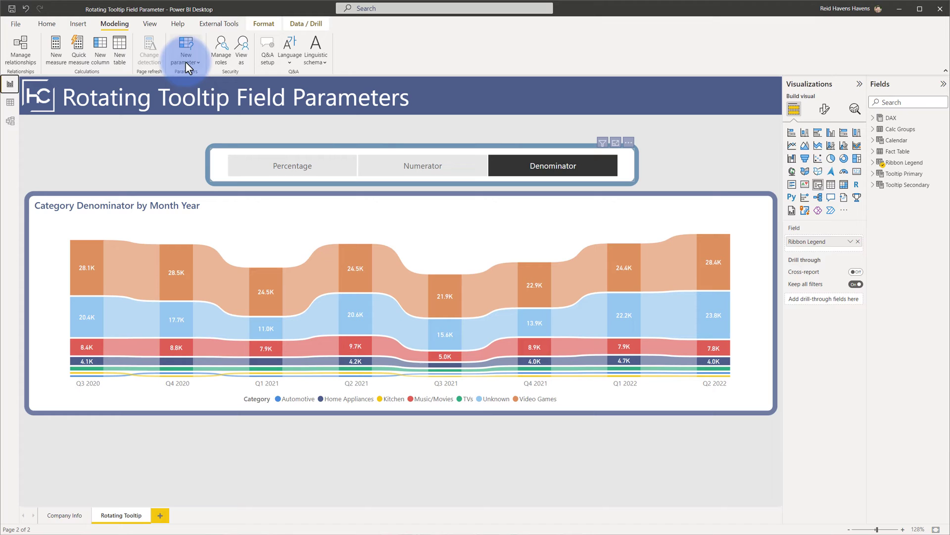
left_click(187, 48)
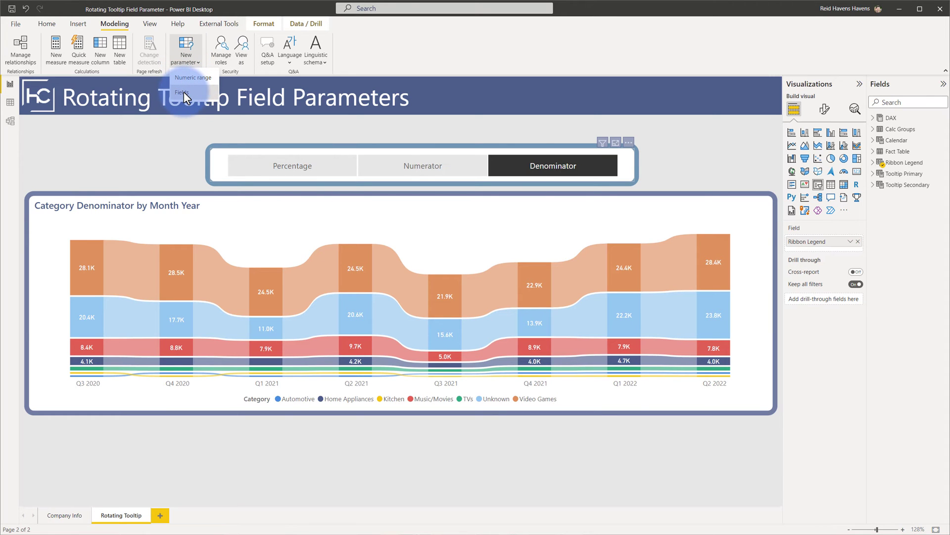
left_click(182, 92)
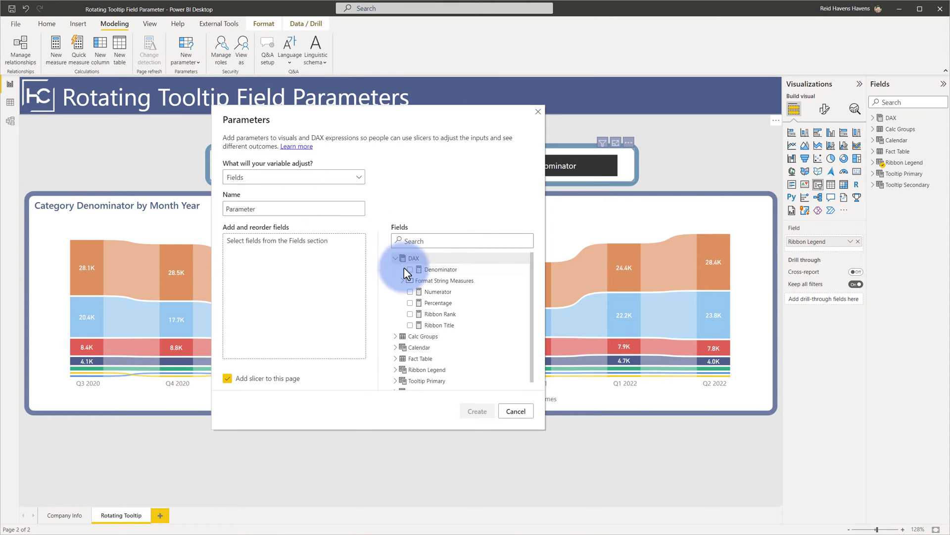
left_click(409, 303)
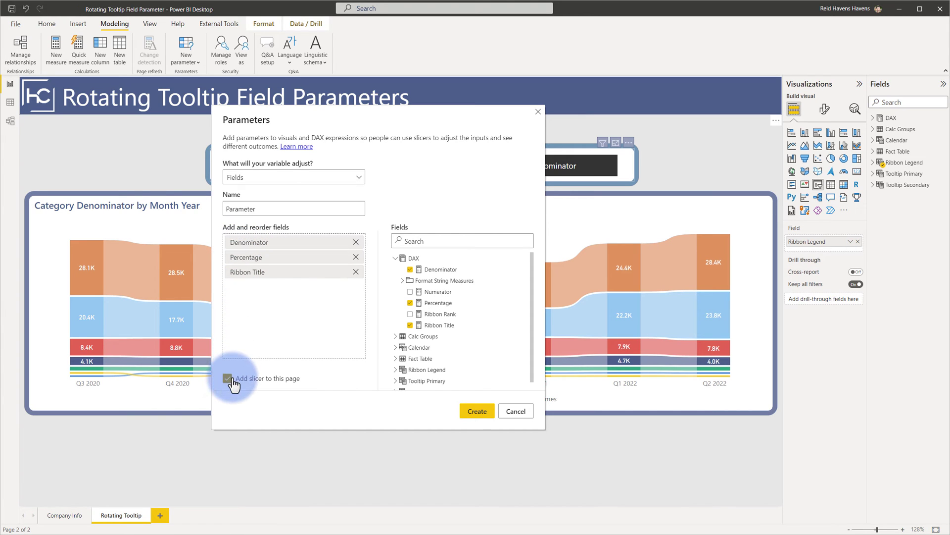
left_click(228, 378)
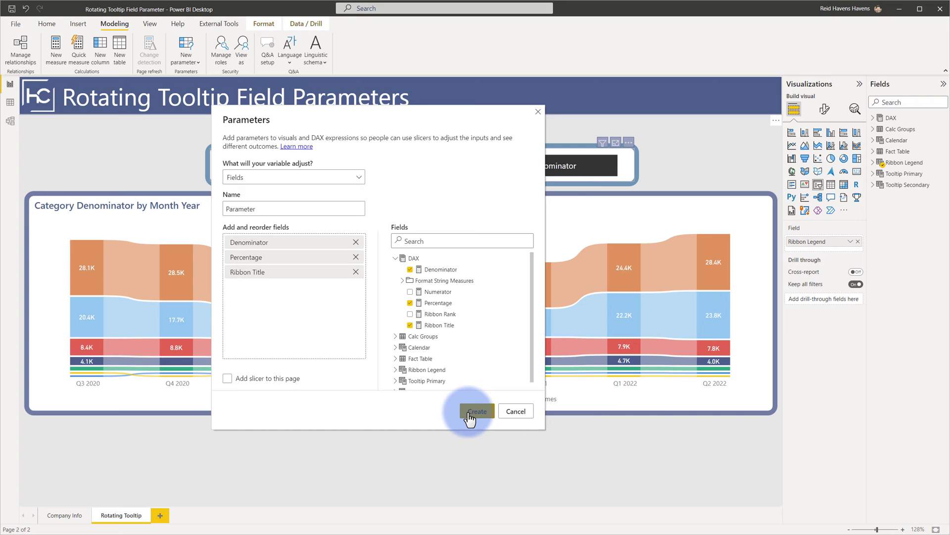
left_click(476, 410)
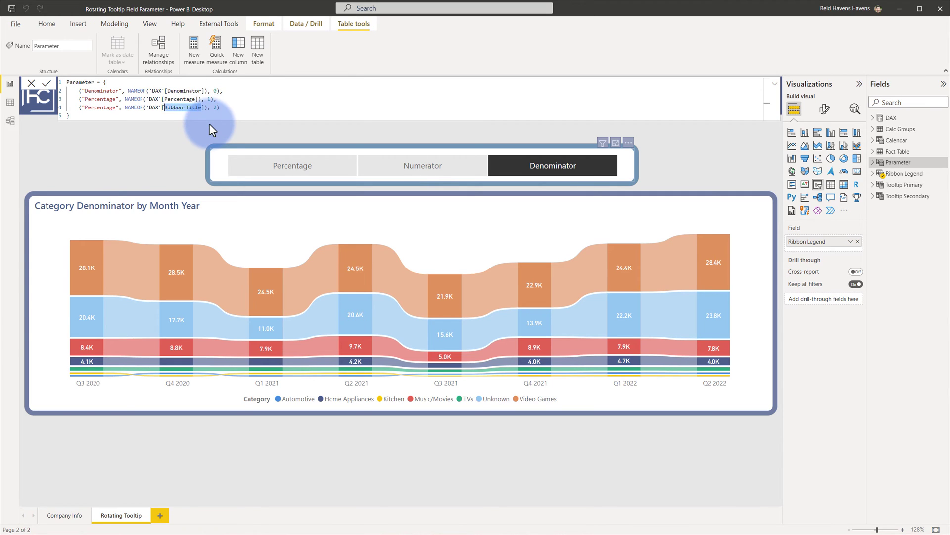
- Edit the Parameter DAX to duplicate the Percentage row, then delete the practice table via its context menu
type("Percentage")
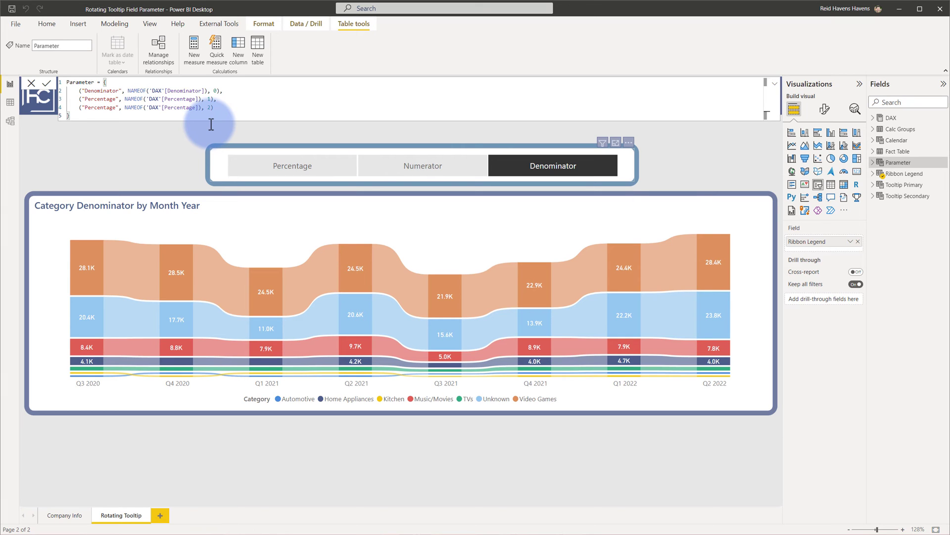
mouse_move(422, 169)
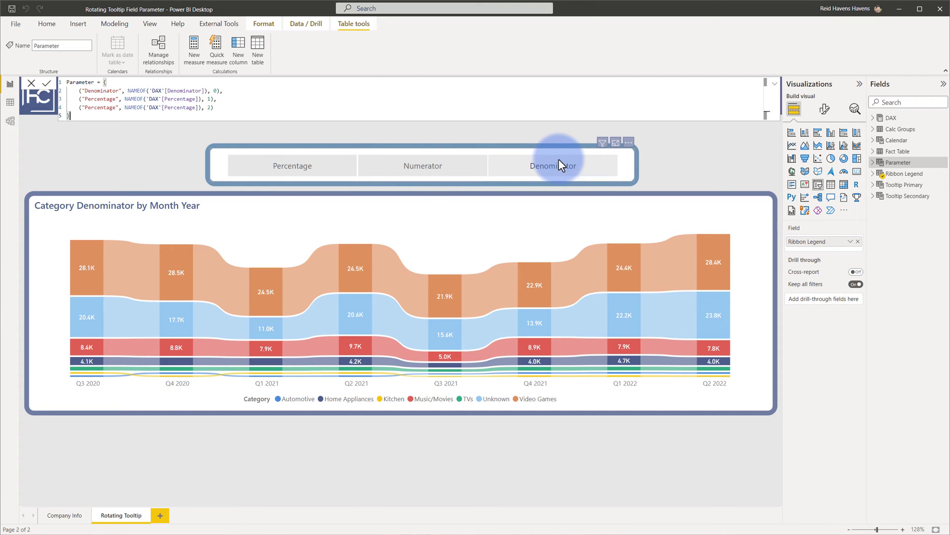
left_click(553, 165)
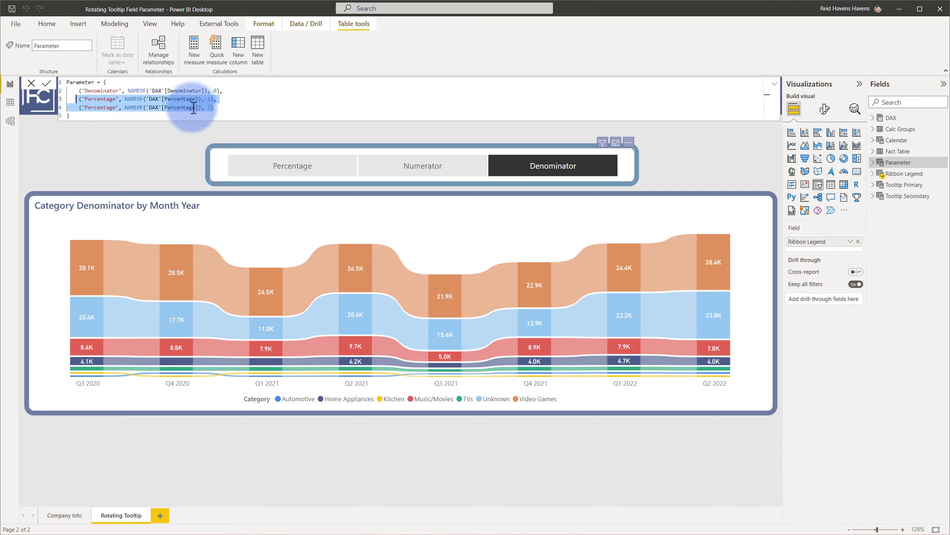
right_click(900, 161)
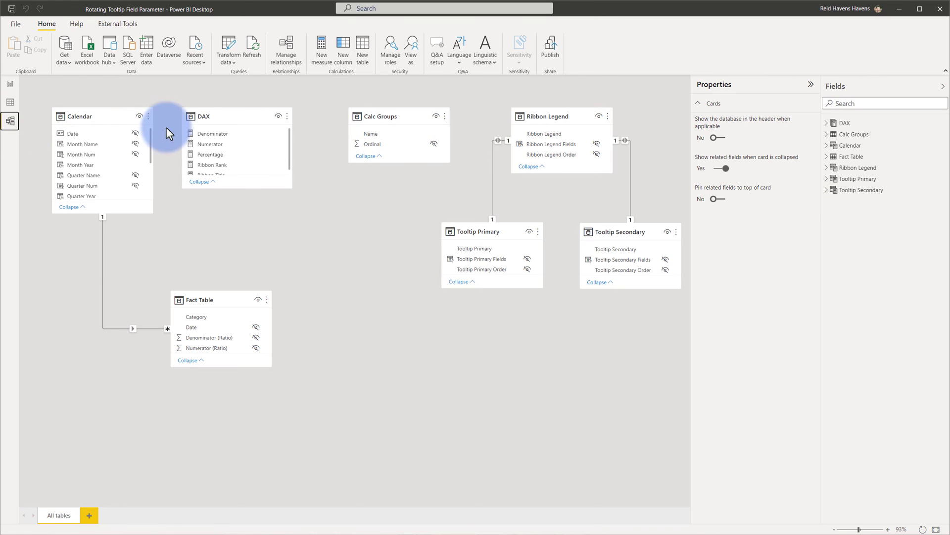
- Inspect the Ribbon Legend relationships and its DAX formula in Model view, then go back to the report
left_click(500, 140)
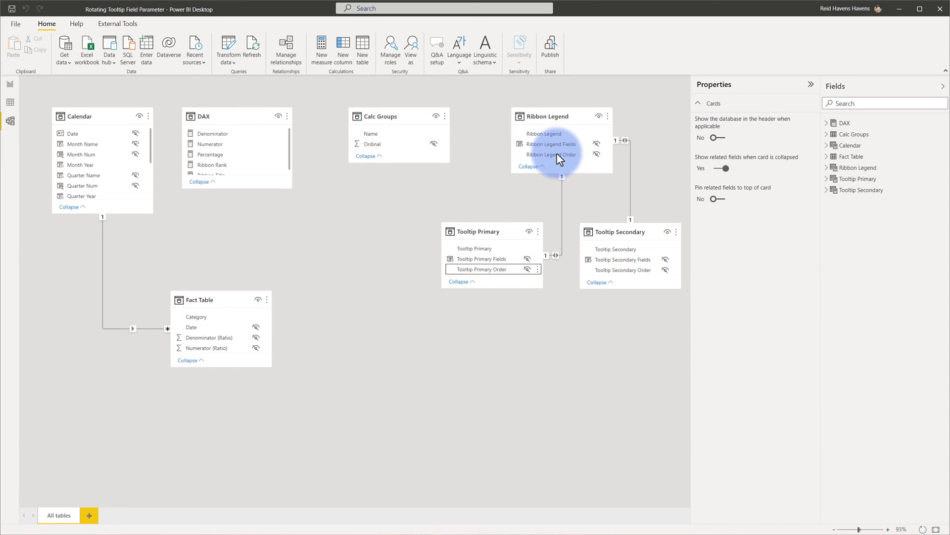
mouse_move(627, 148)
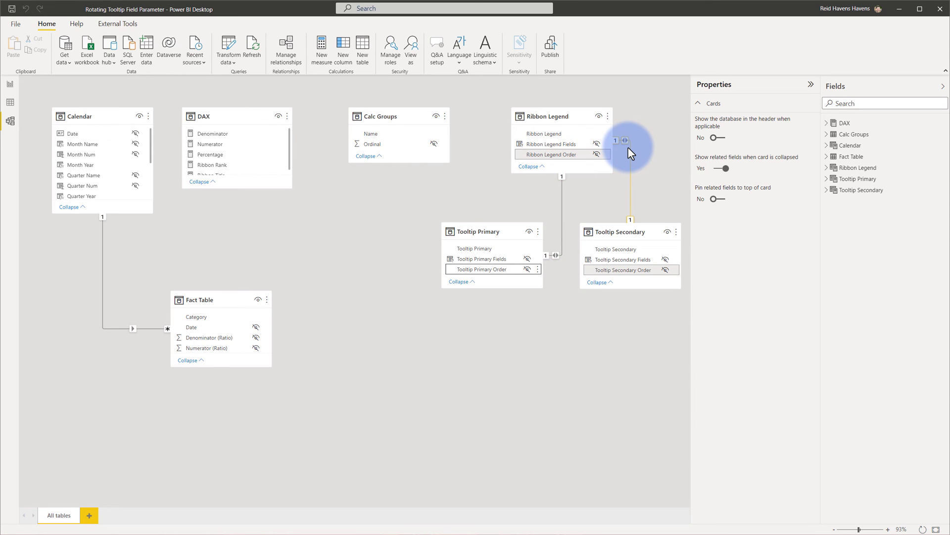
mouse_move(612, 143)
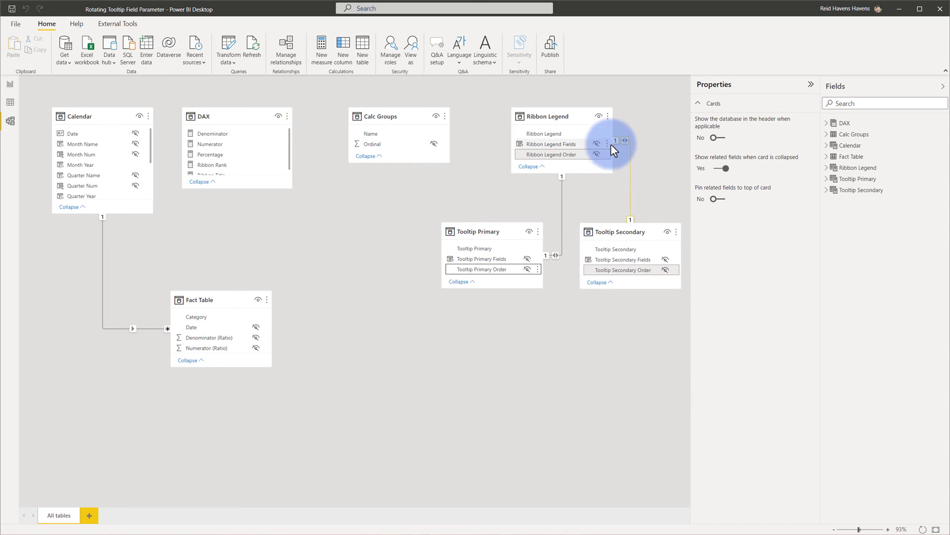
left_click(543, 134)
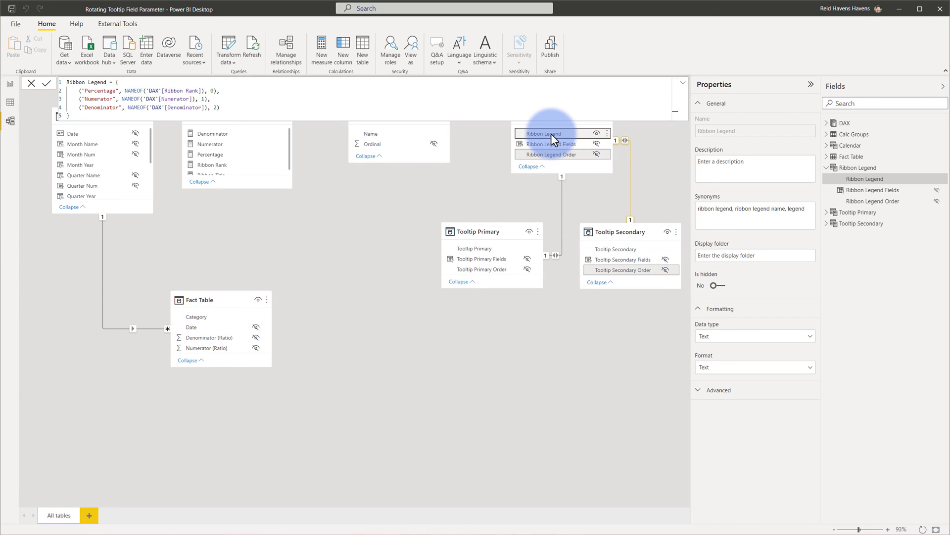
mouse_move(488, 219)
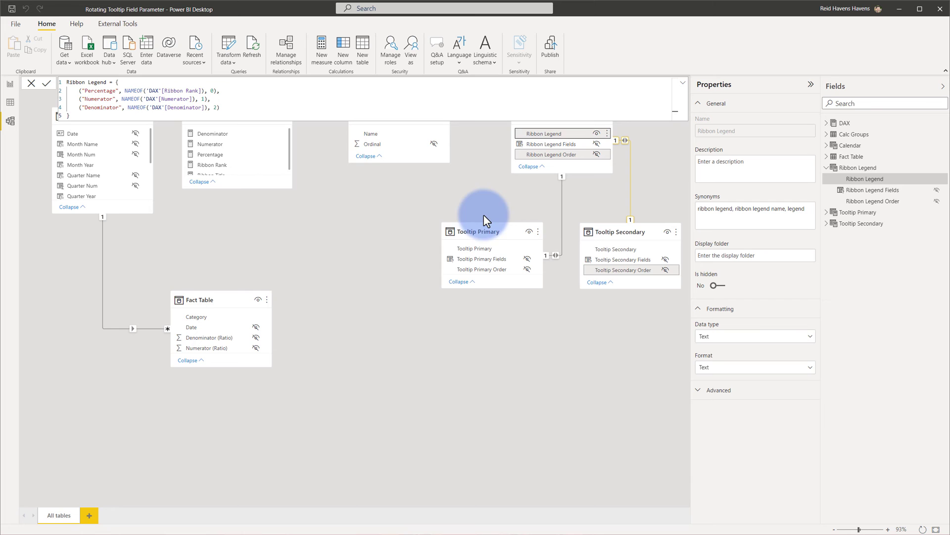
left_click(10, 85)
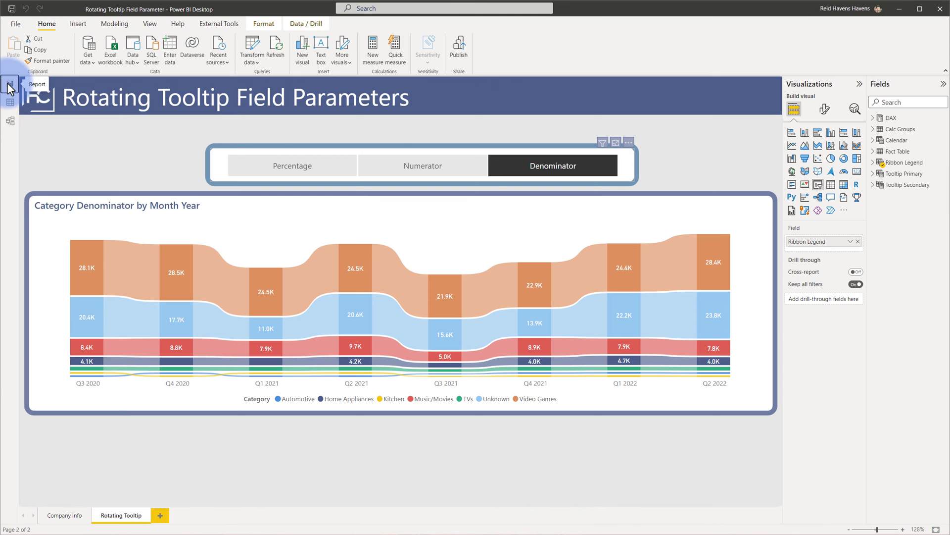
- Select Percentage in the slicer so the ribbon chart shows Category Percentage by month year
left_click(291, 165)
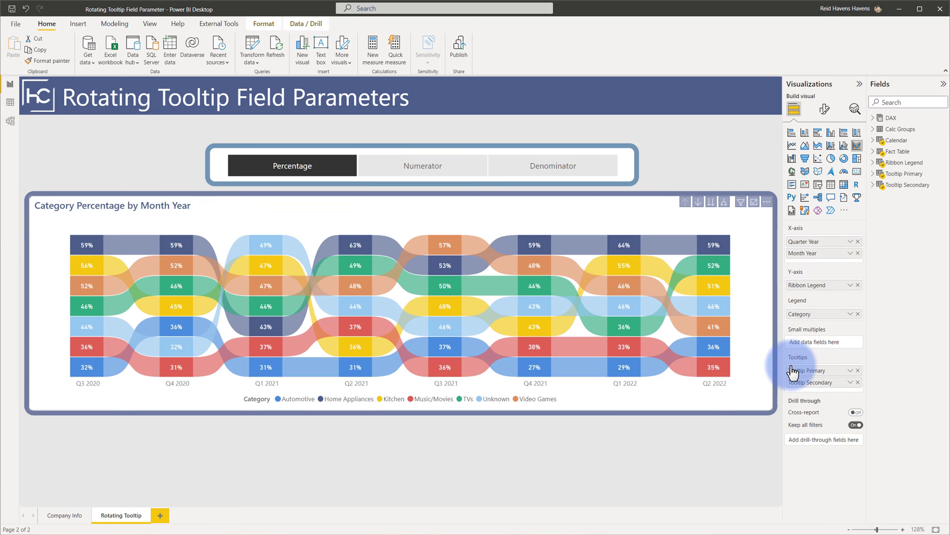
mouse_move(815, 370)
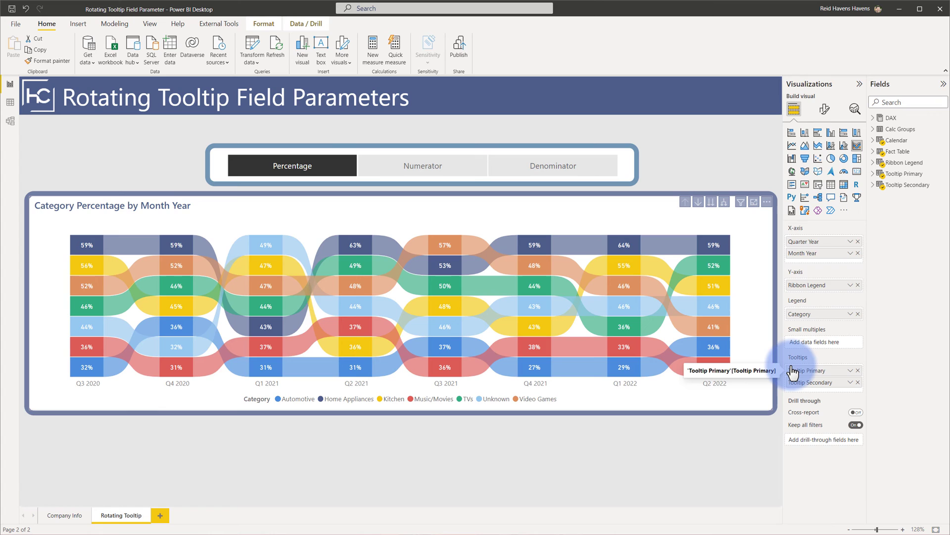
mouse_move(506, 310)
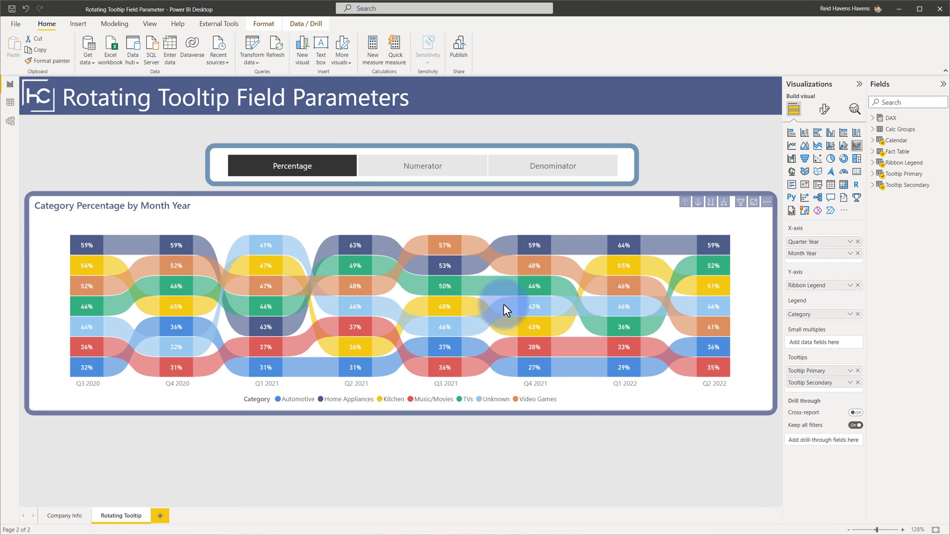
mouse_move(176, 238)
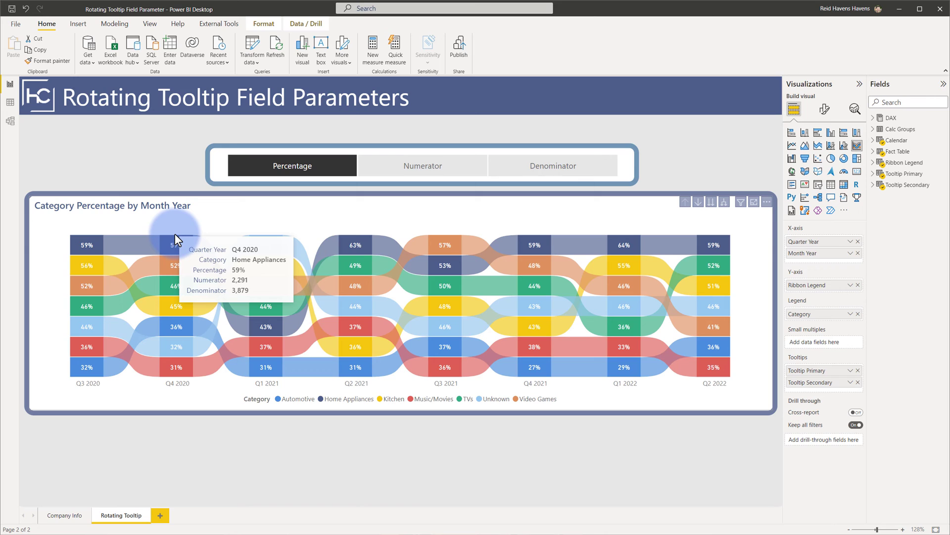
mouse_move(180, 238)
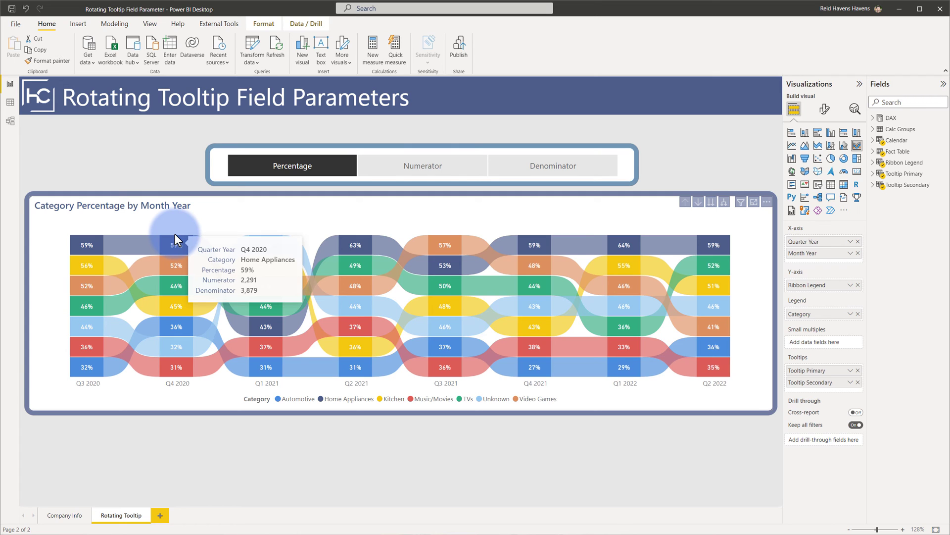
mouse_move(422, 165)
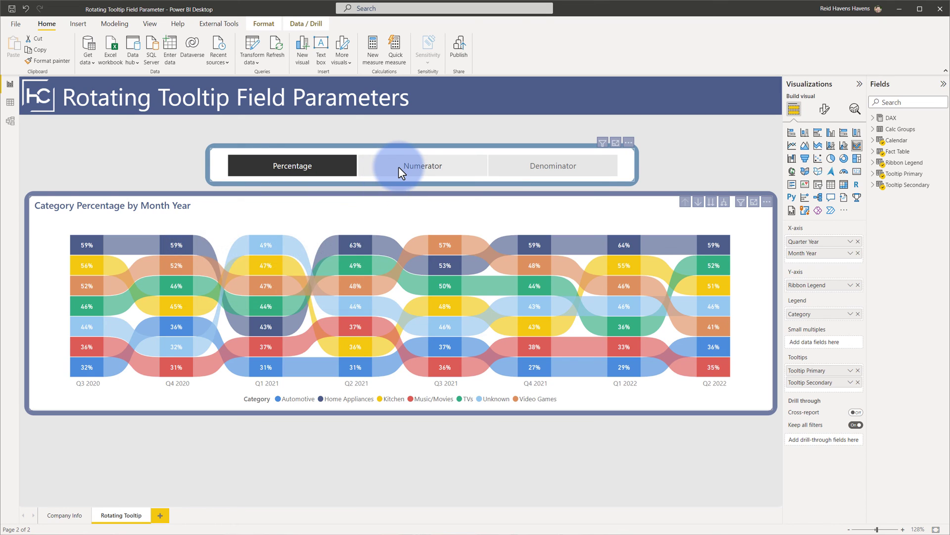
- Select Numerator in the slicer so the chart shows Category Numerator by month year
left_click(422, 165)
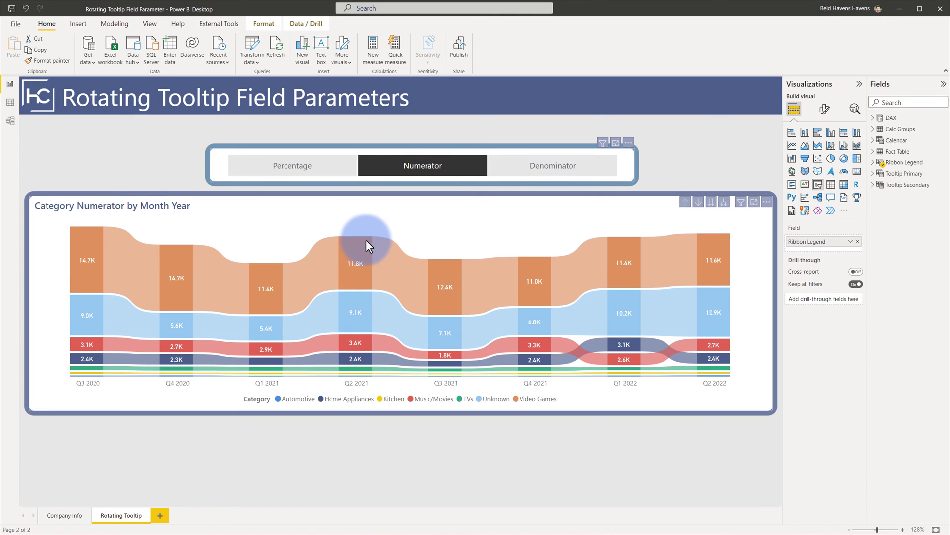
mouse_move(369, 245)
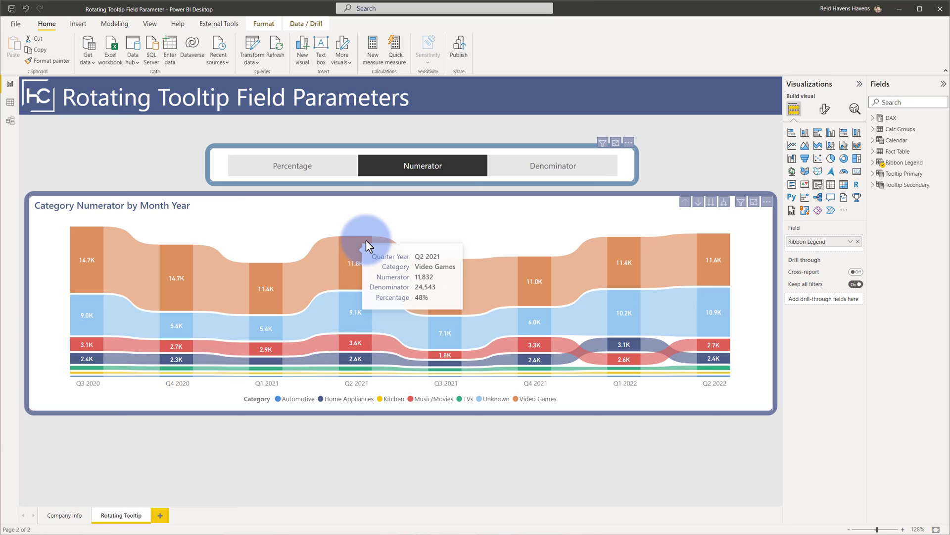